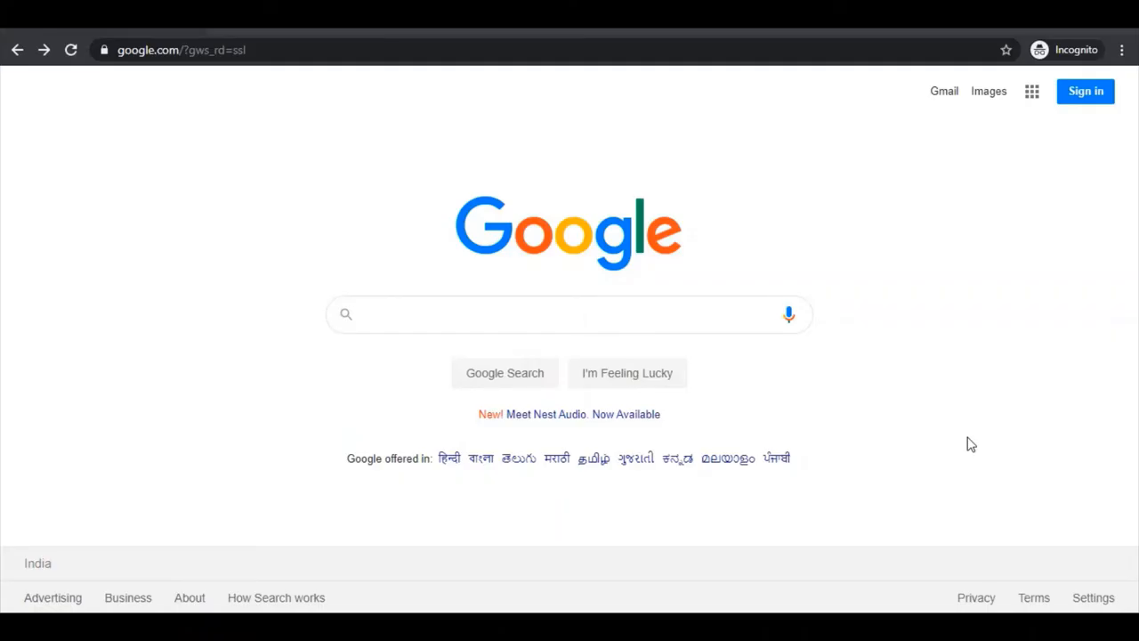
mouse_move(552, 383)
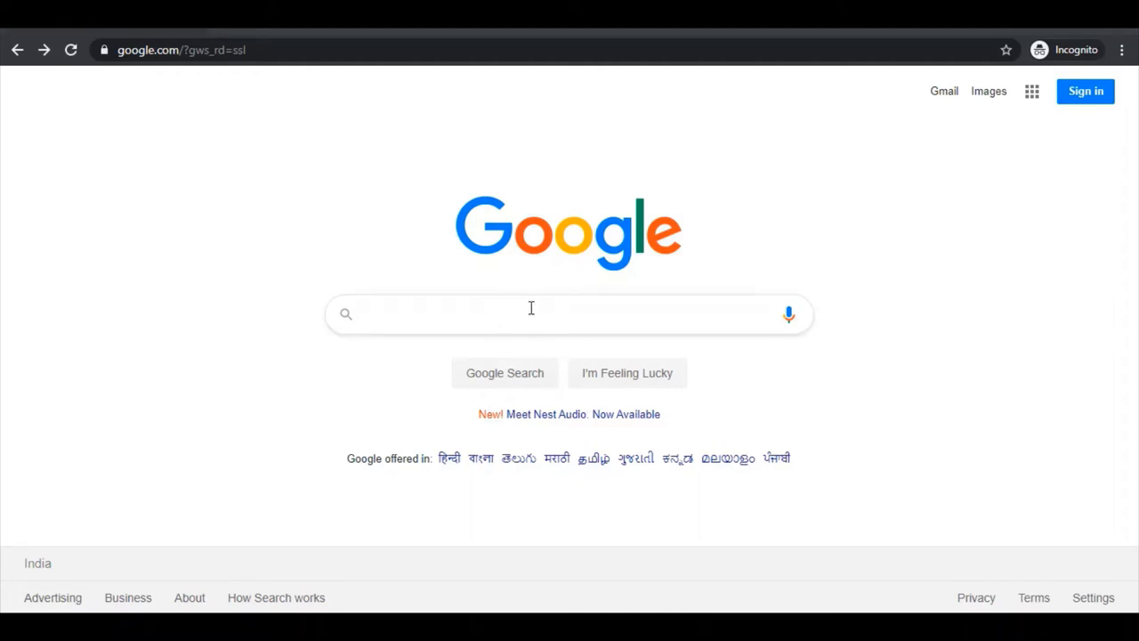
- Search Google for 'Google Colab' and open the Colab site from the results
type("Google Colab")
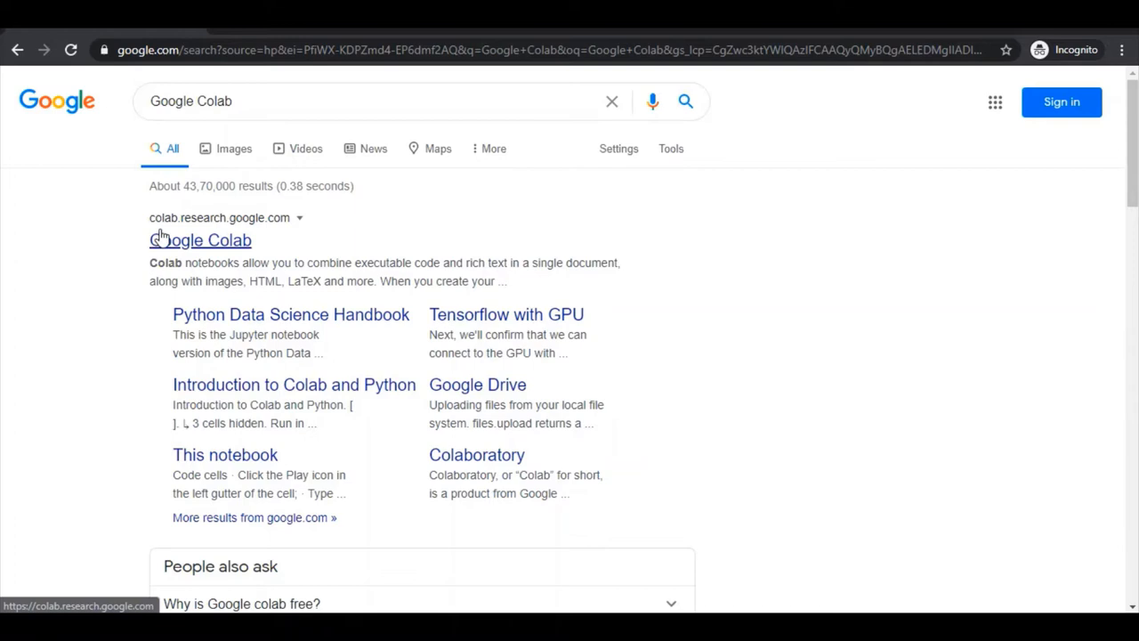
mouse_move(257, 236)
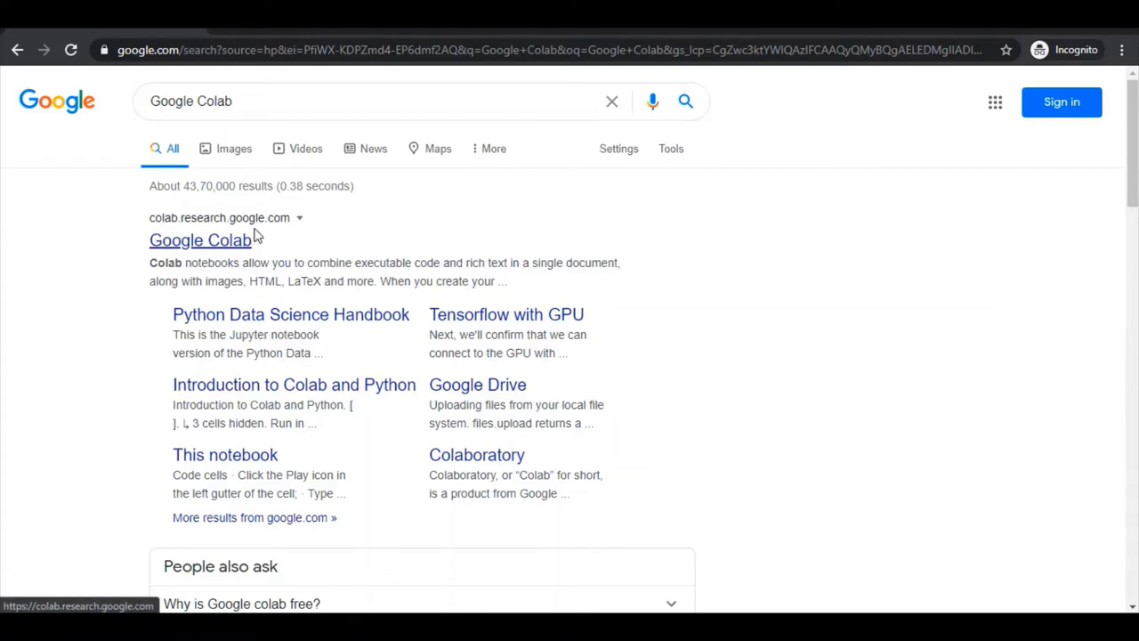
left_click(201, 240)
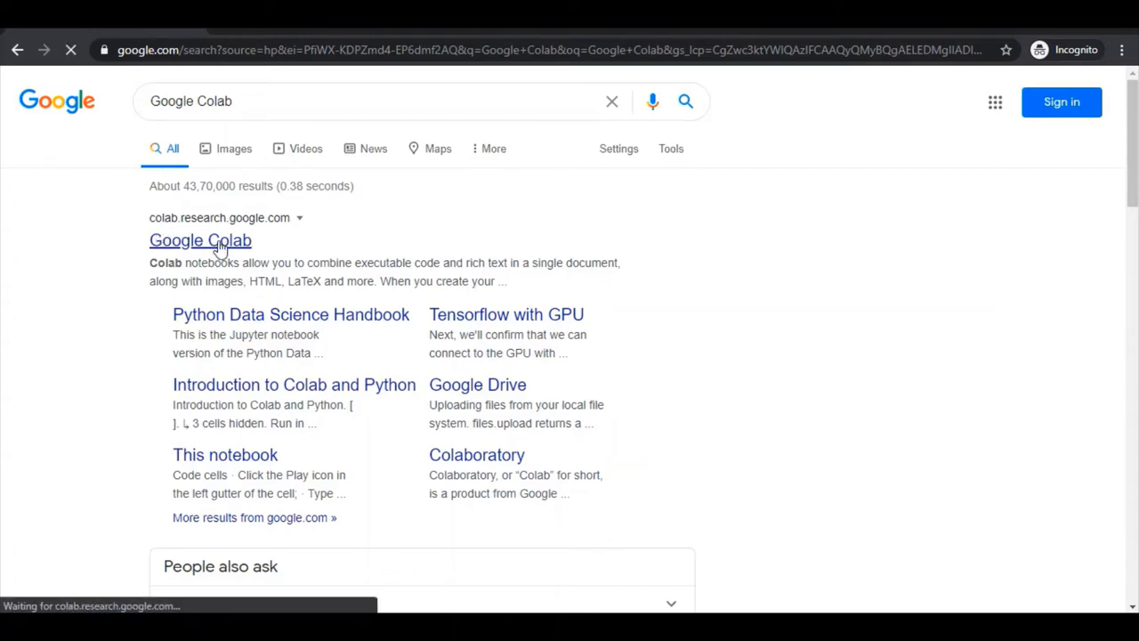
- Load colab.research.google.com to show the Welcome To Colaboratory notebook
left_click(200, 240)
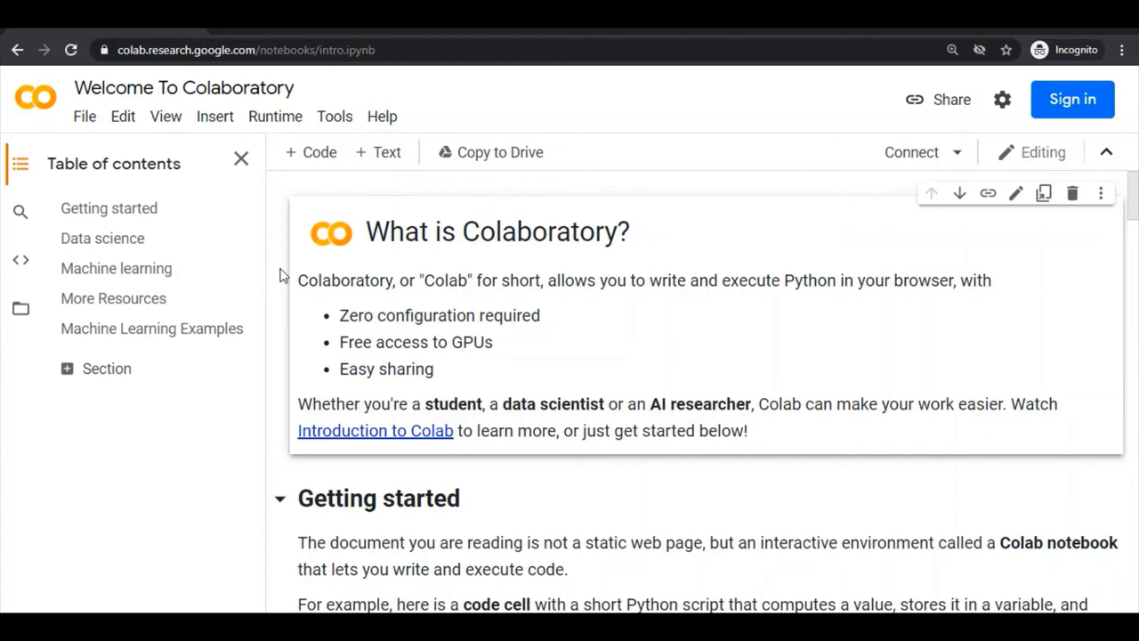
mouse_move(585, 350)
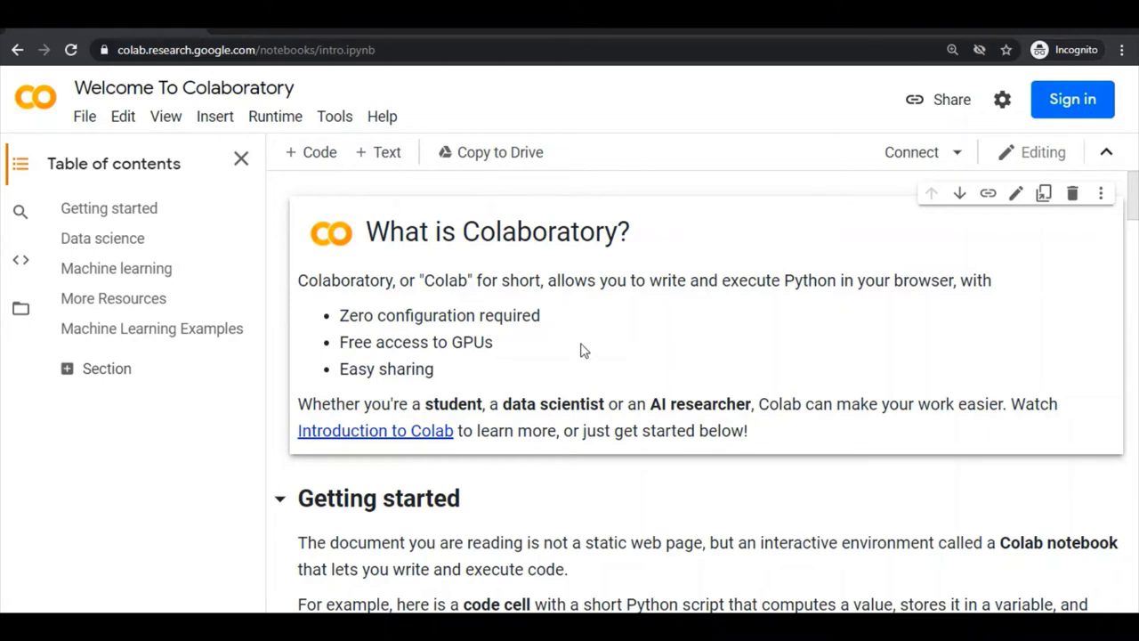
mouse_move(1073, 99)
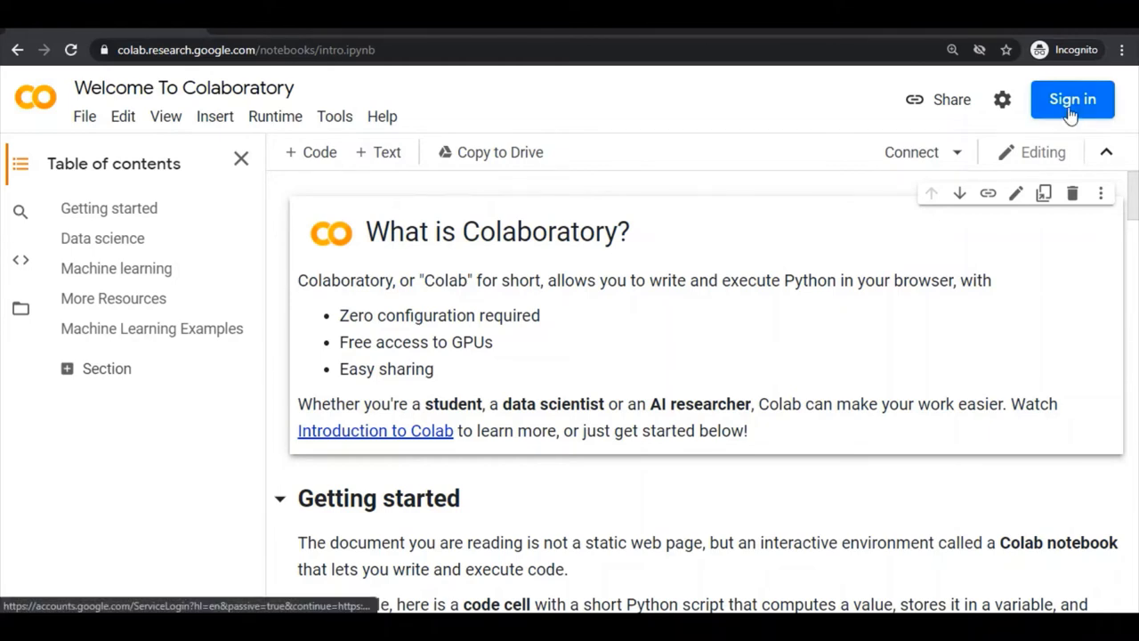
- Sign in with the Gmail account email and submit it with Next
left_click(1072, 99)
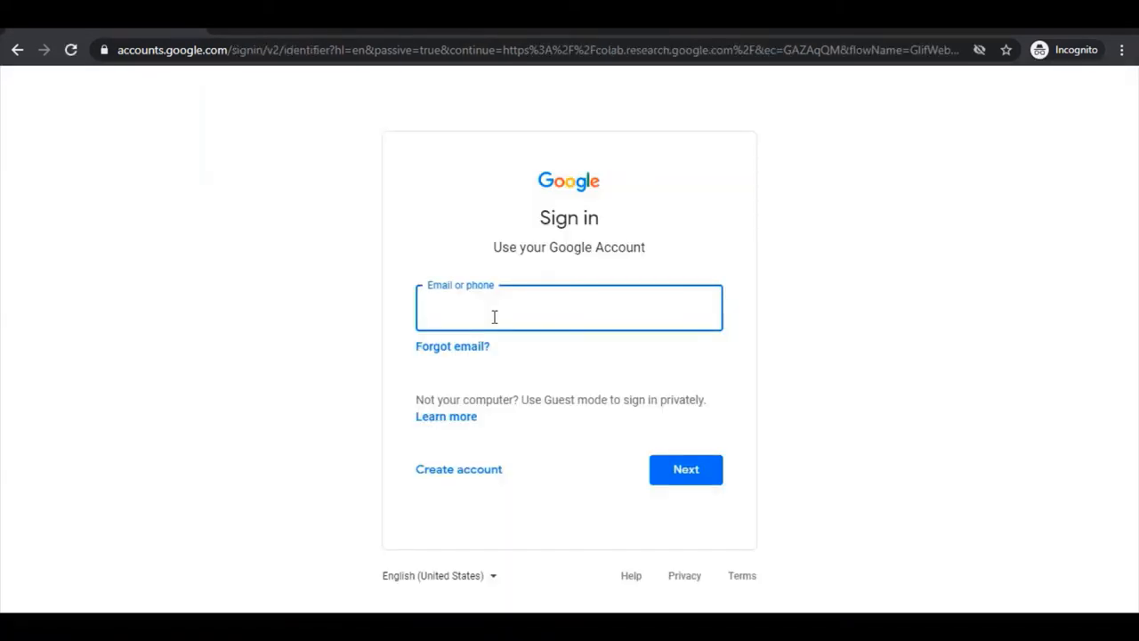
type("kp")
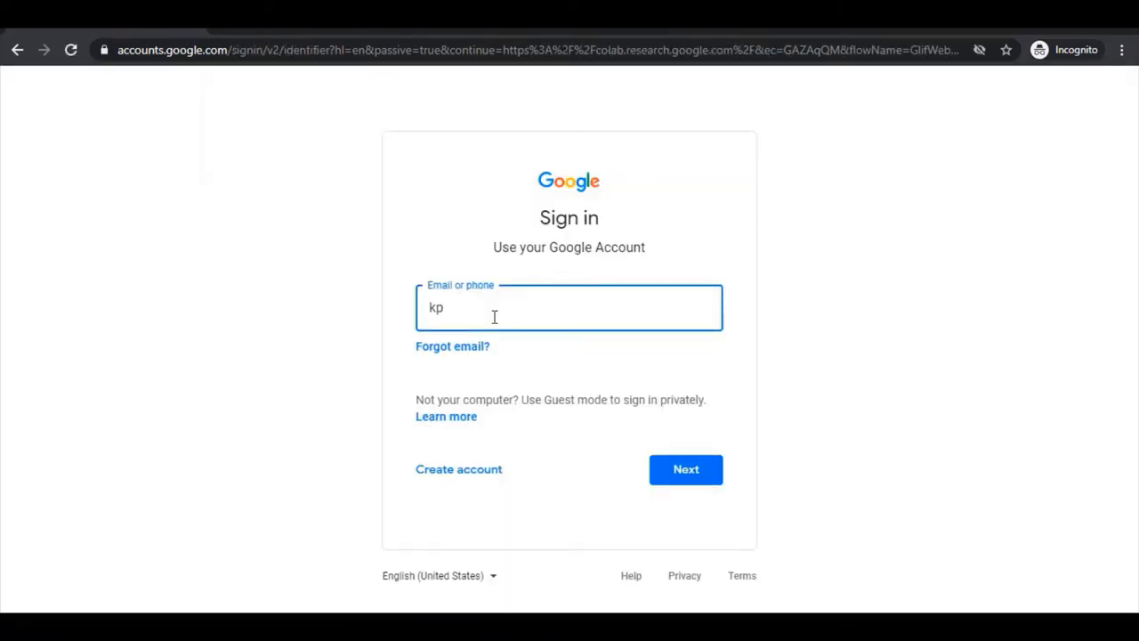
type("*******@")
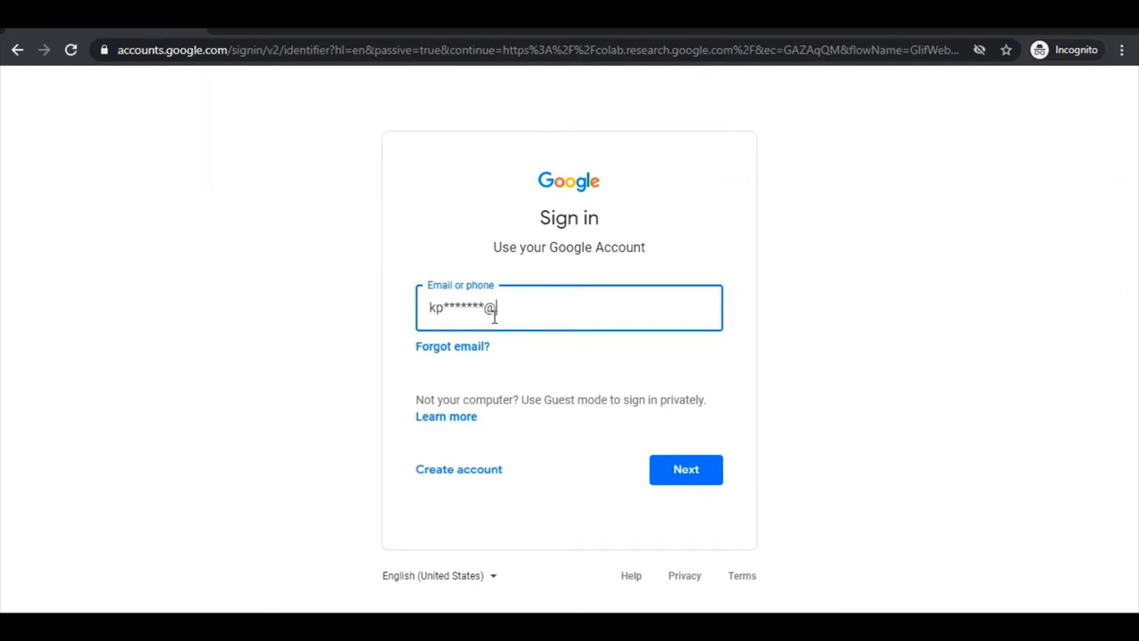
type("gmail.com")
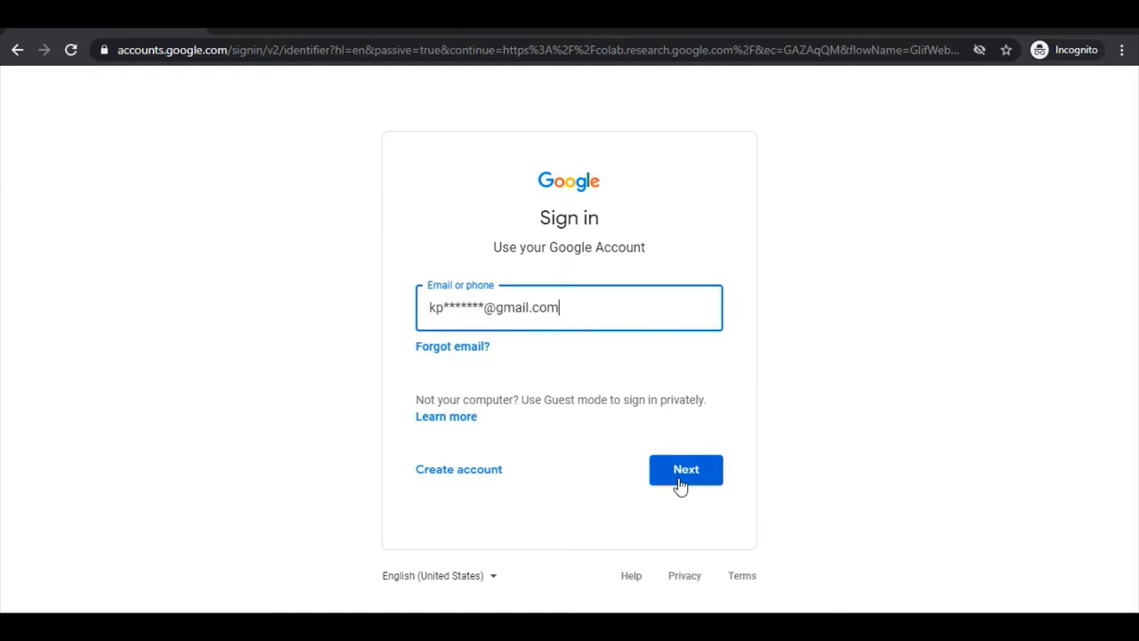
left_click(685, 469)
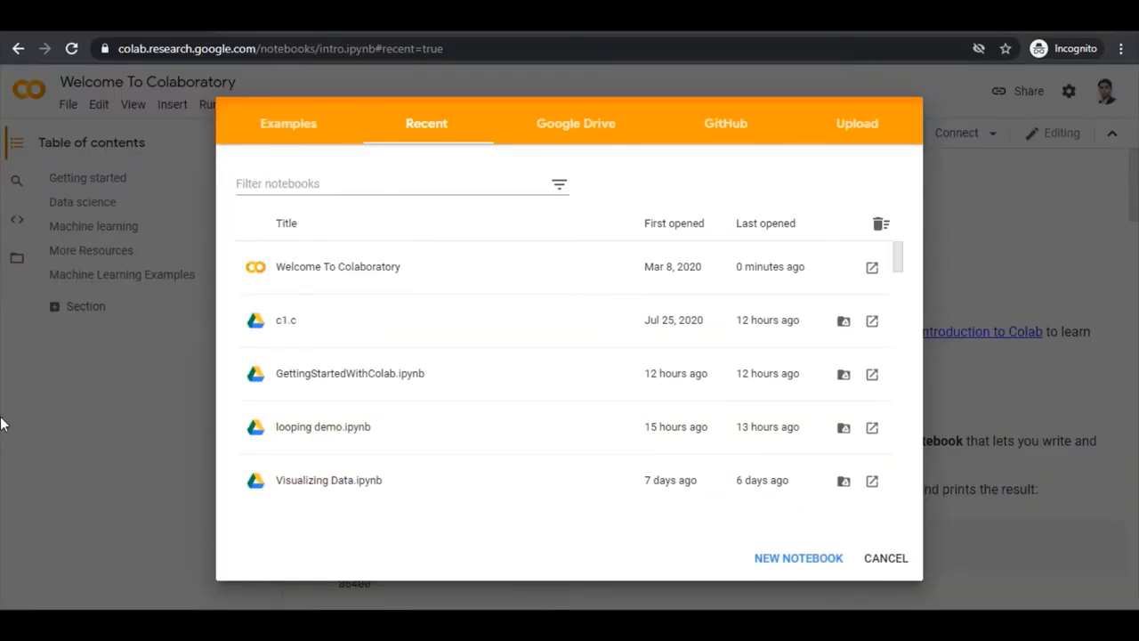
mouse_move(338, 266)
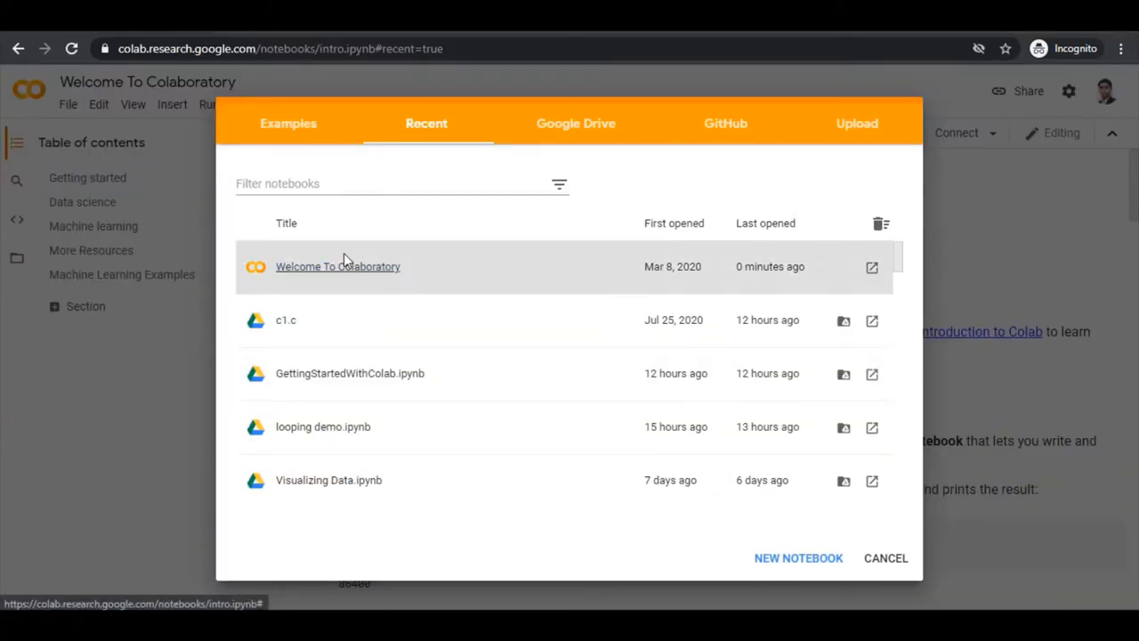
mouse_move(569, 319)
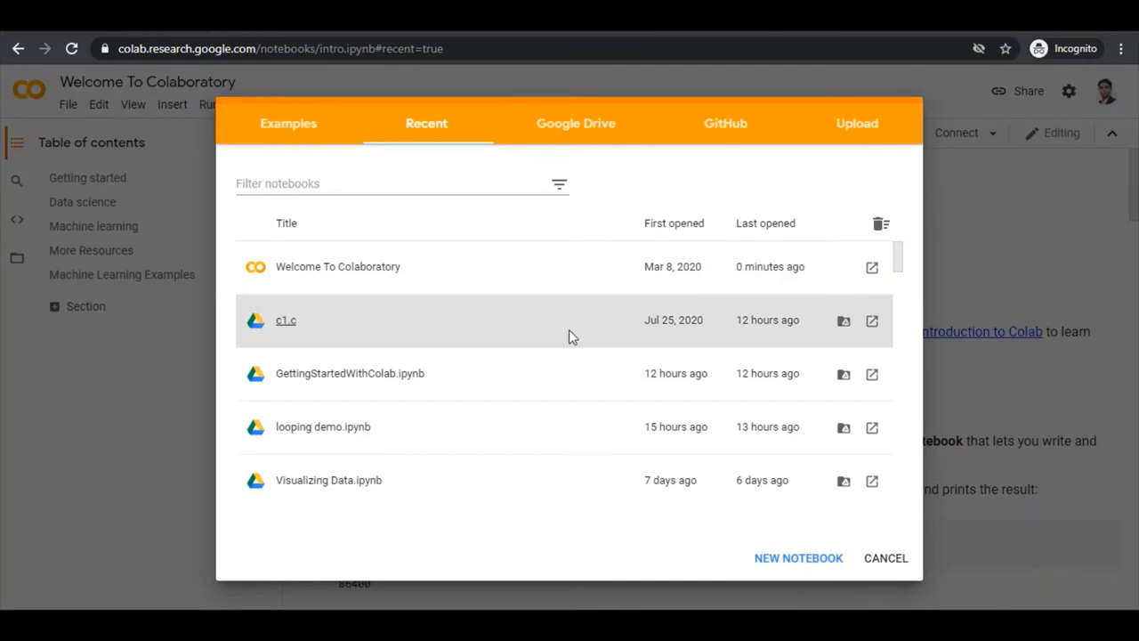
mouse_move(786, 558)
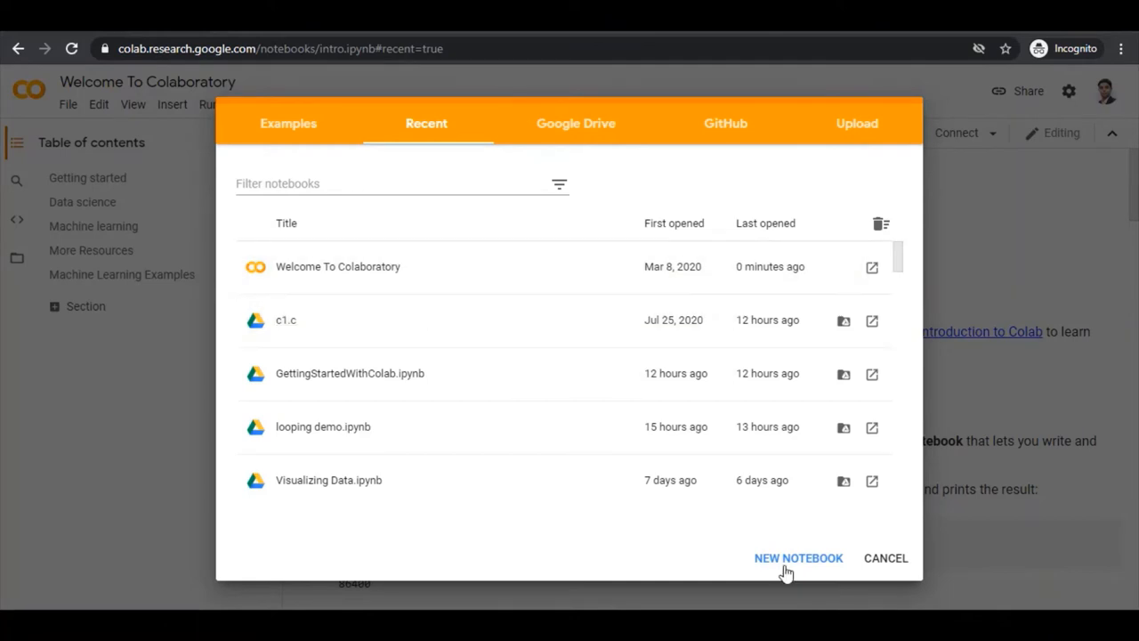
mouse_move(798, 558)
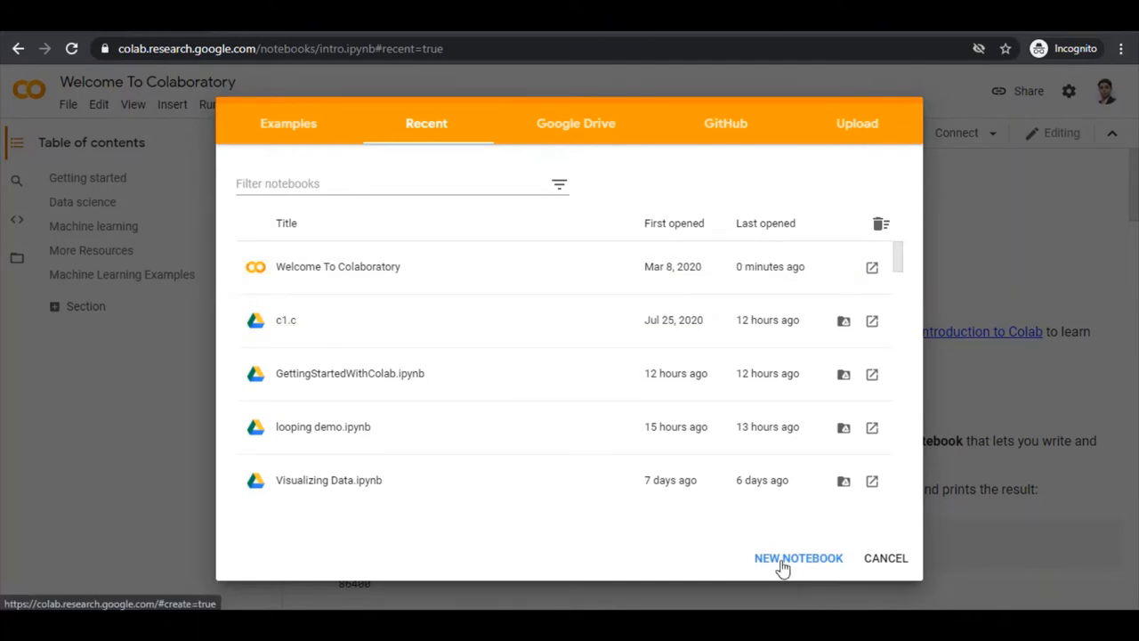
- Choose NEW NOTEBOOK in the Recent notebooks dialog to create Untitled5.ipynb
left_click(799, 558)
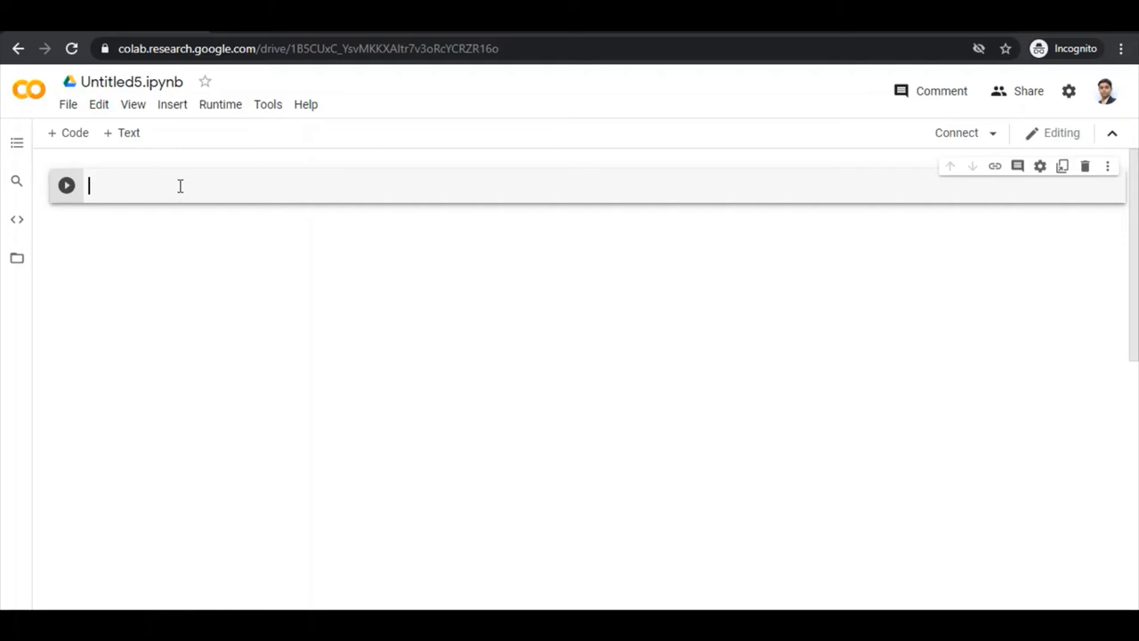
- Write print("Hello Students") in the code cell and run it
type("print()")
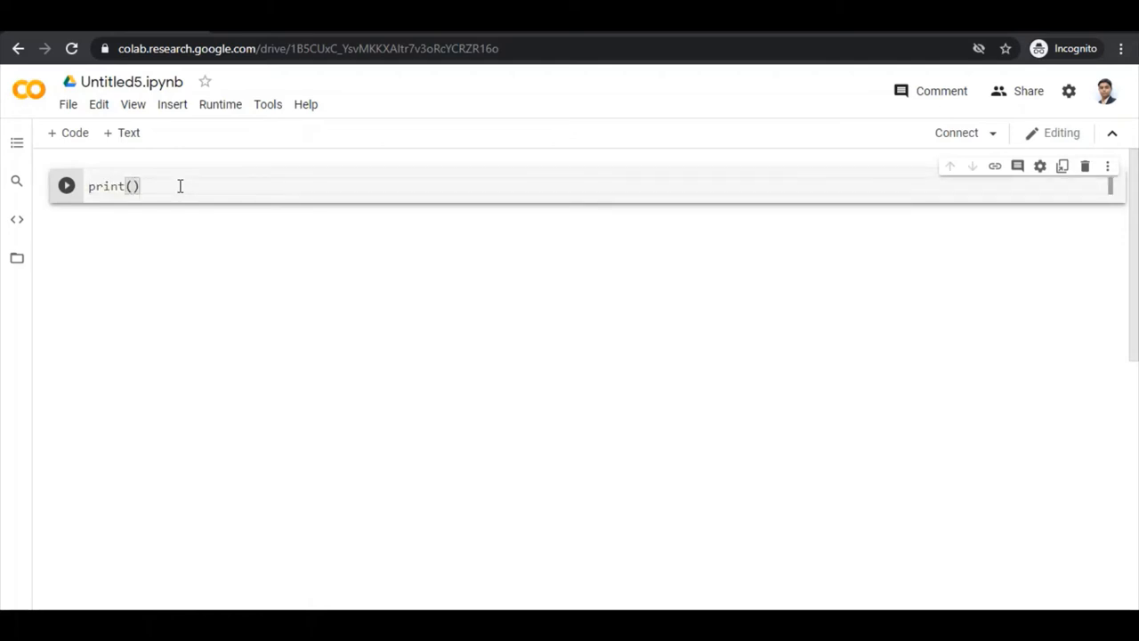
type("\"\"")
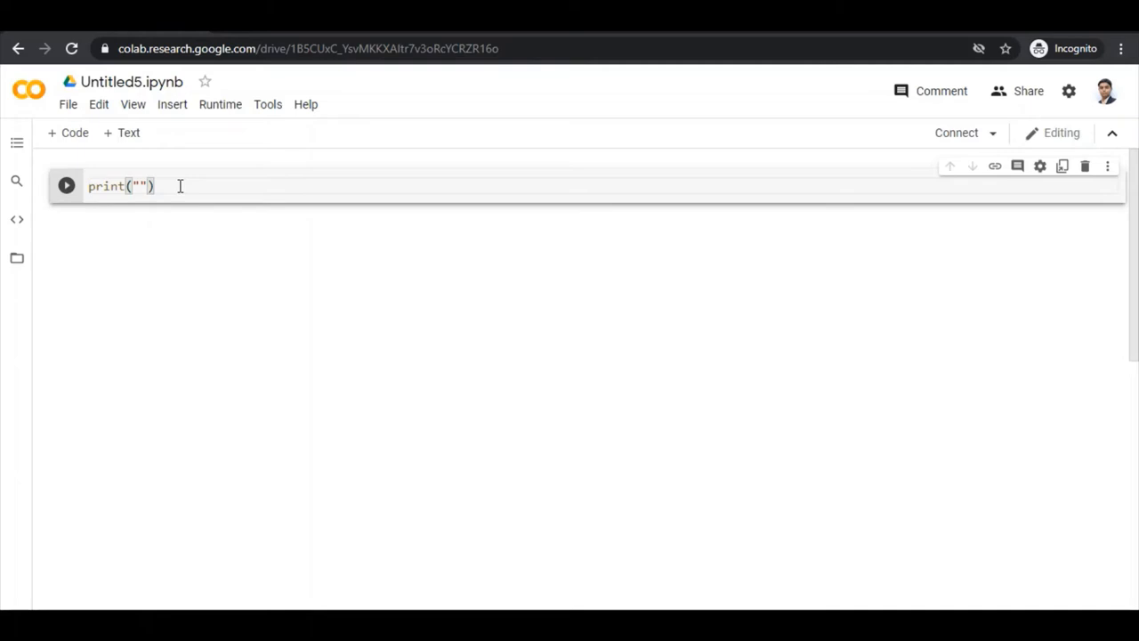
type("Hello Stu")
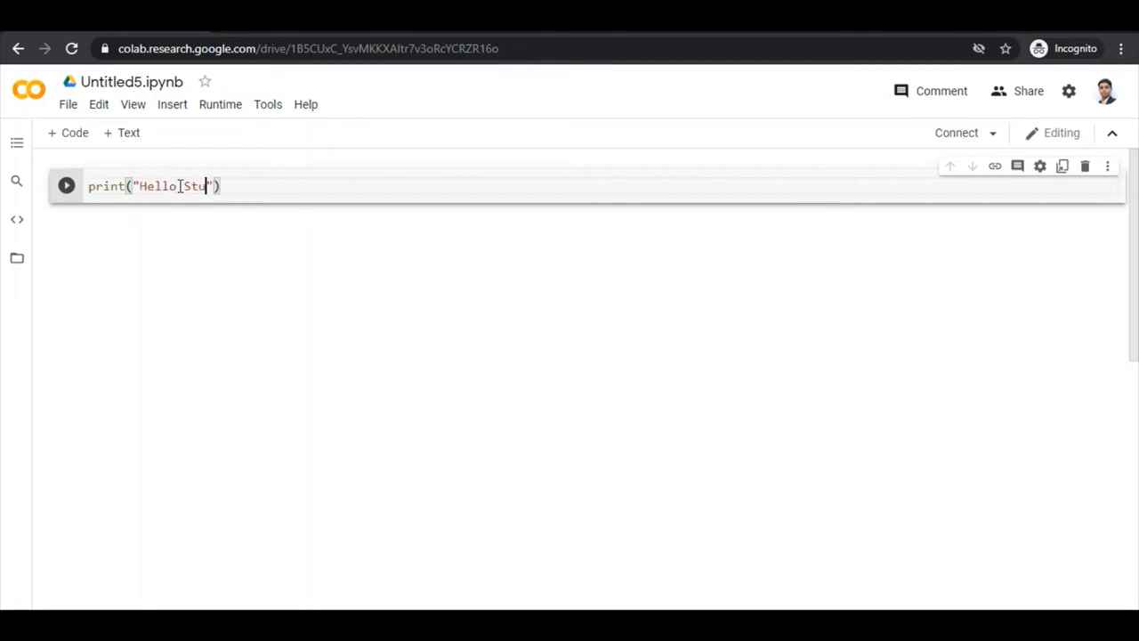
type("dents")
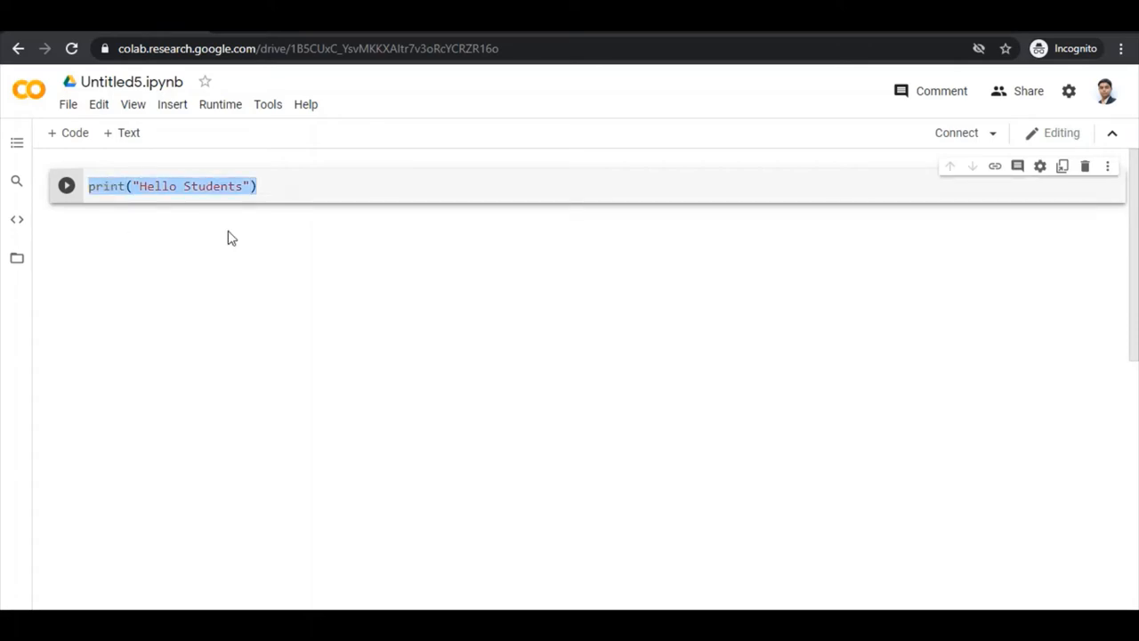
mouse_move(66, 186)
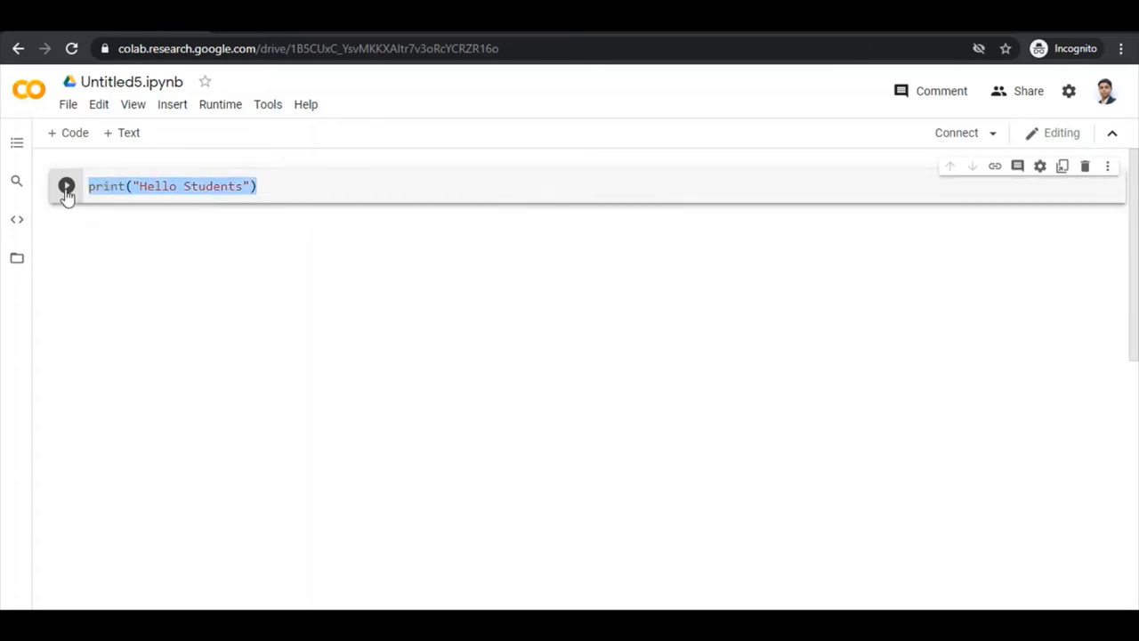
left_click(66, 186)
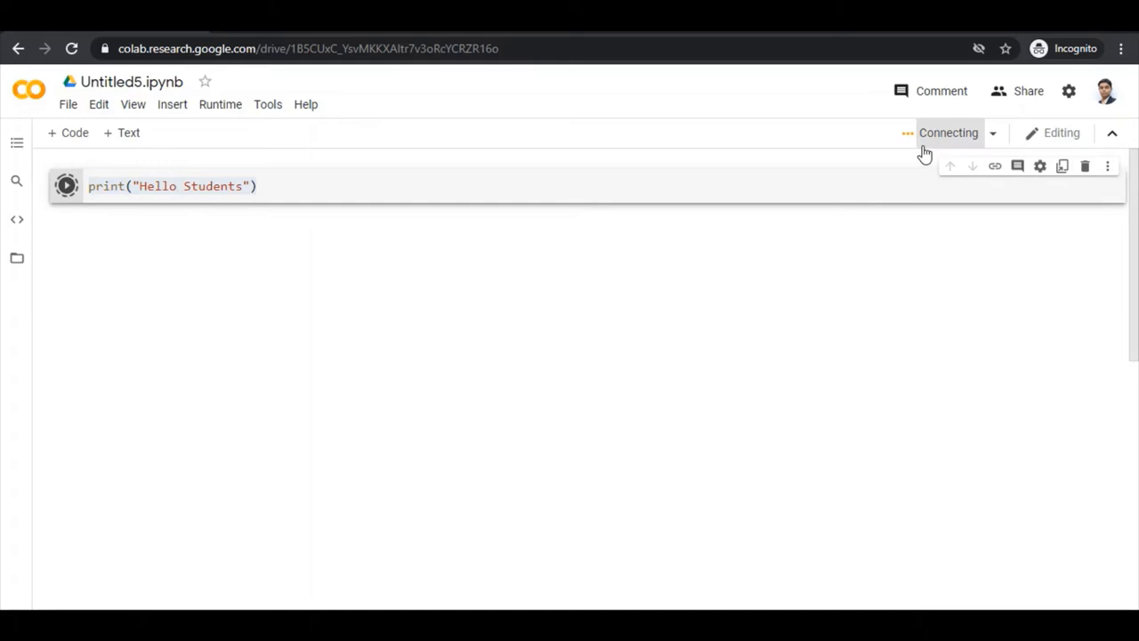
mouse_move(948, 132)
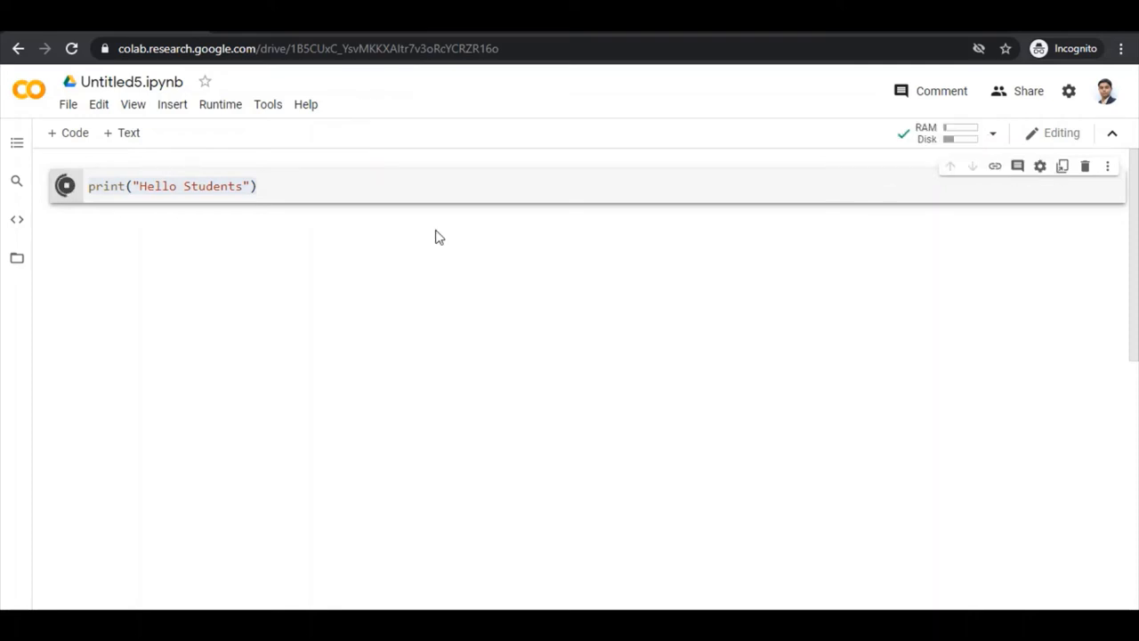
left_click(65, 185)
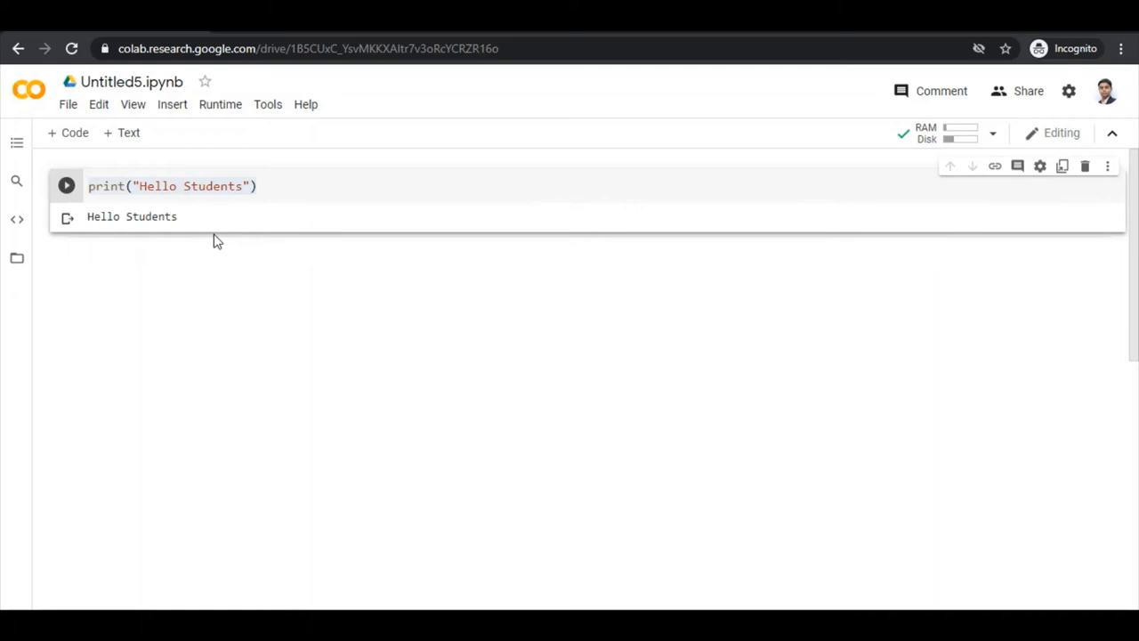
double_click(132, 216)
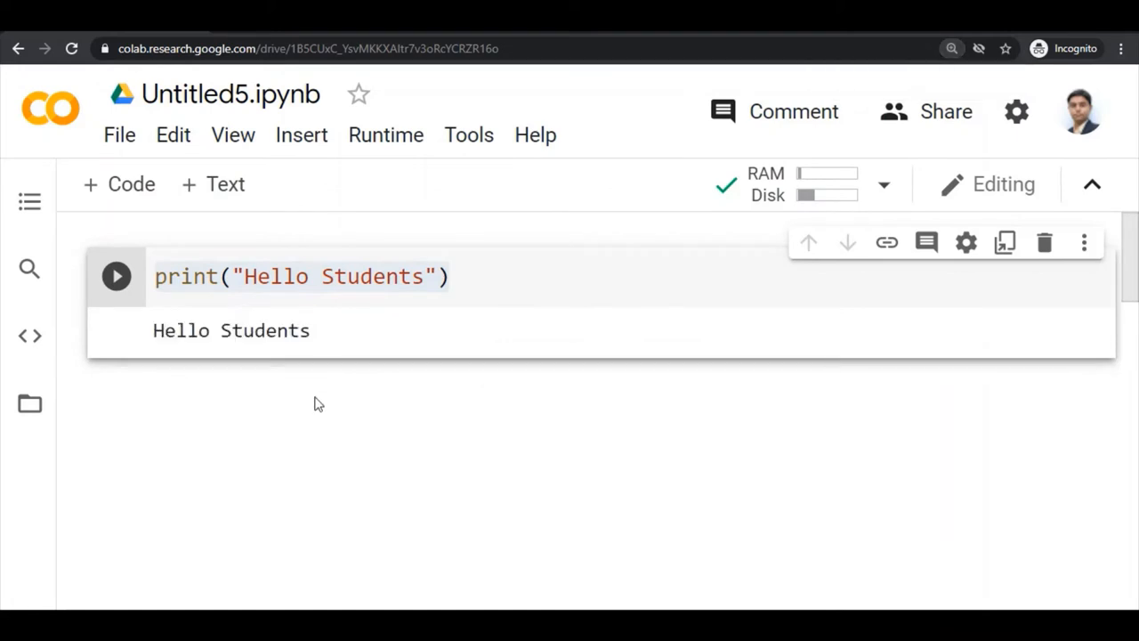
mouse_move(383, 312)
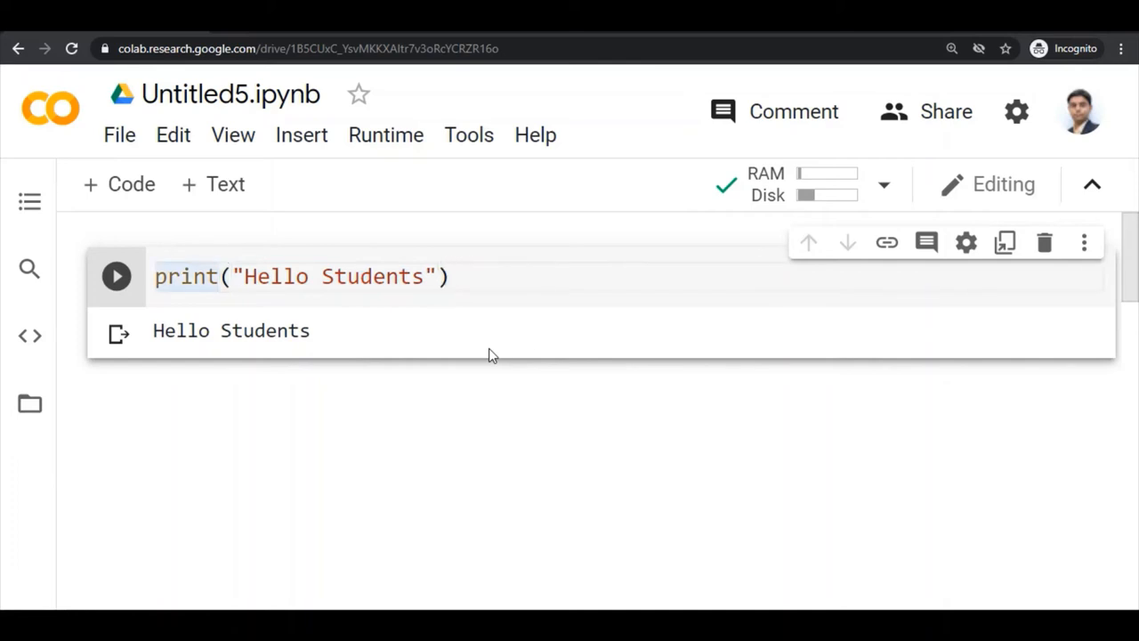
- Add a print("Welcome to Google Colab") line, rerun the cell, and insert a code cell
left_click(449, 277)
type("print(\"Welcome to ")
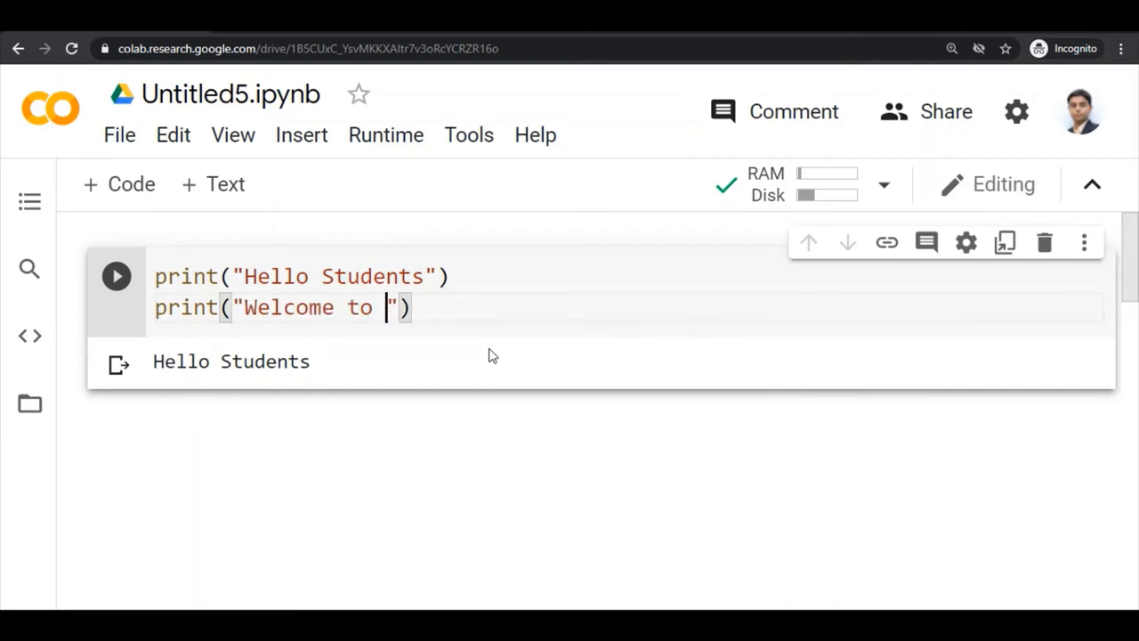
type("Google Colab")
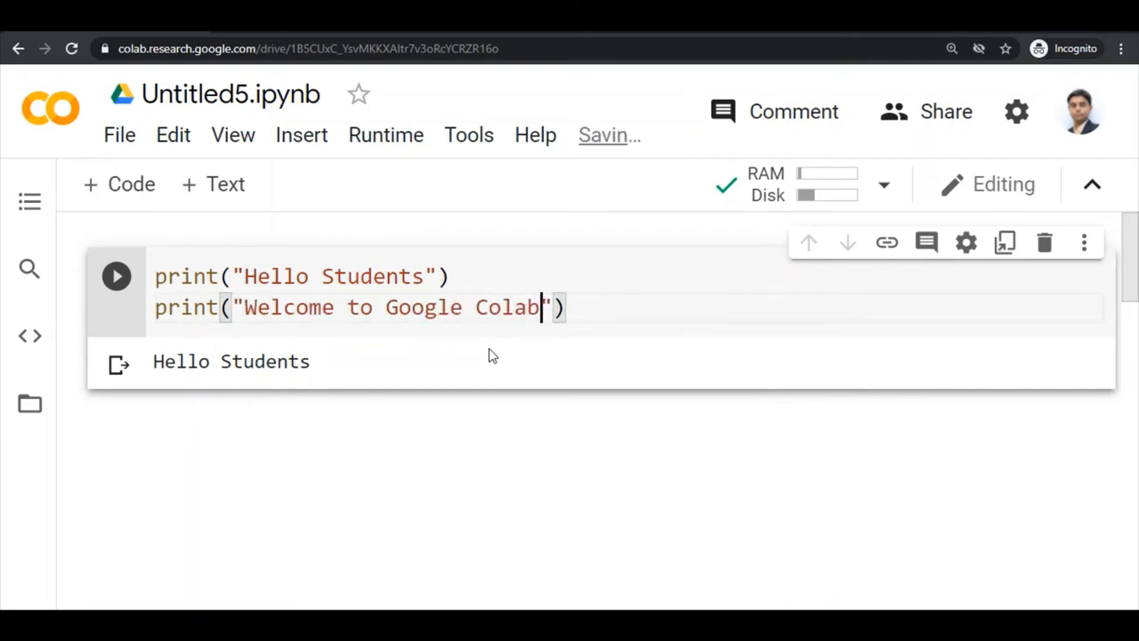
left_click(117, 276)
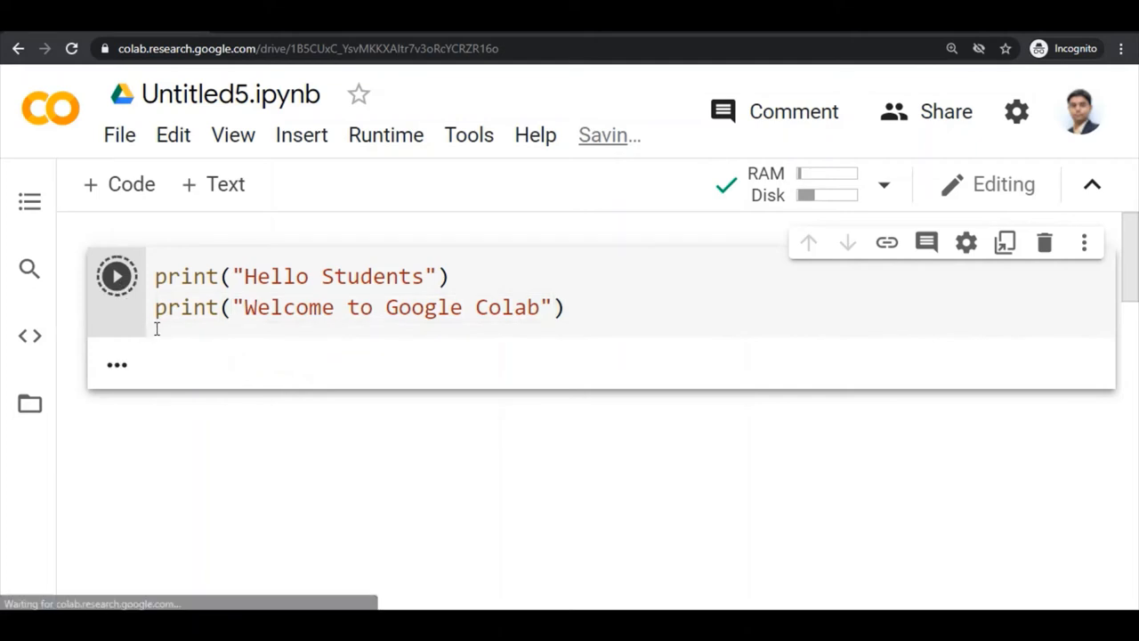
left_click(116, 276)
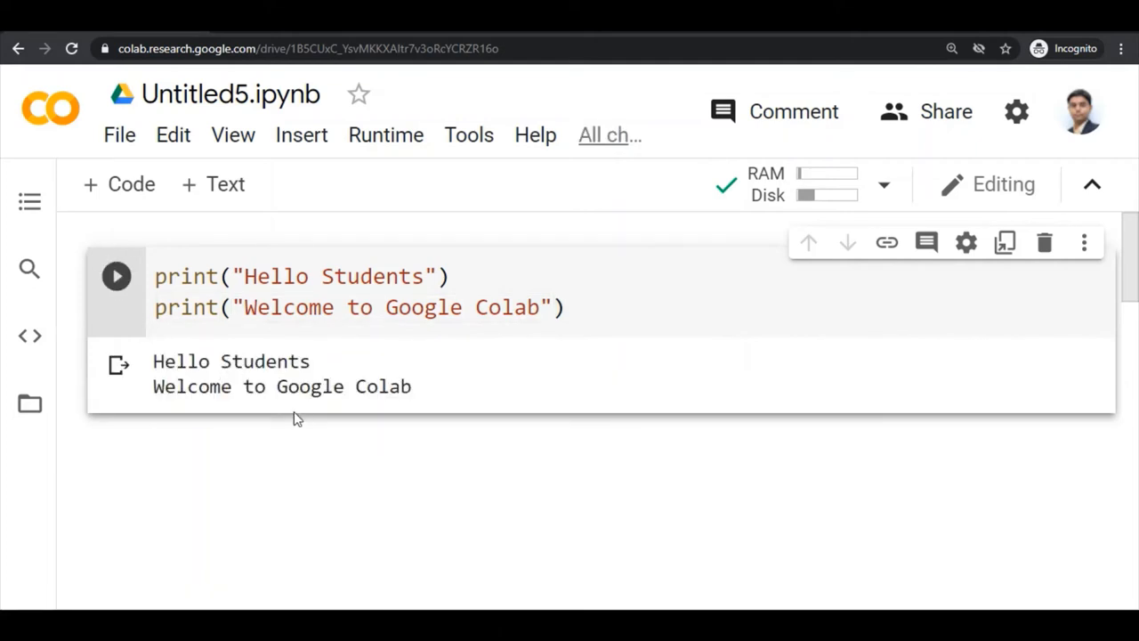
left_click_drag(153, 361, 411, 386)
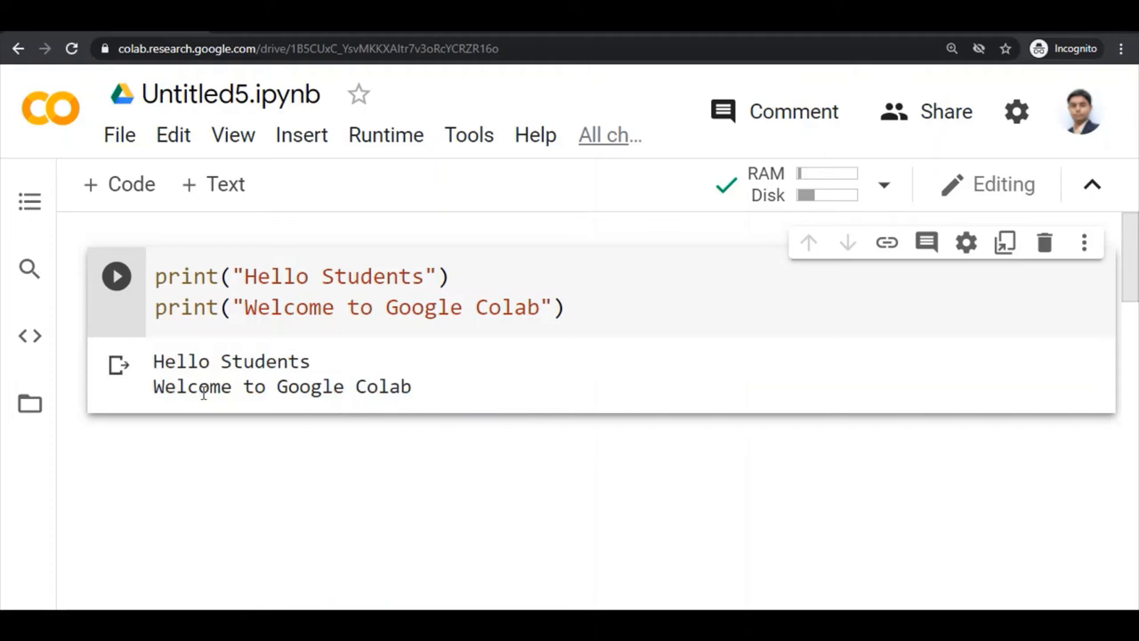
mouse_move(117, 184)
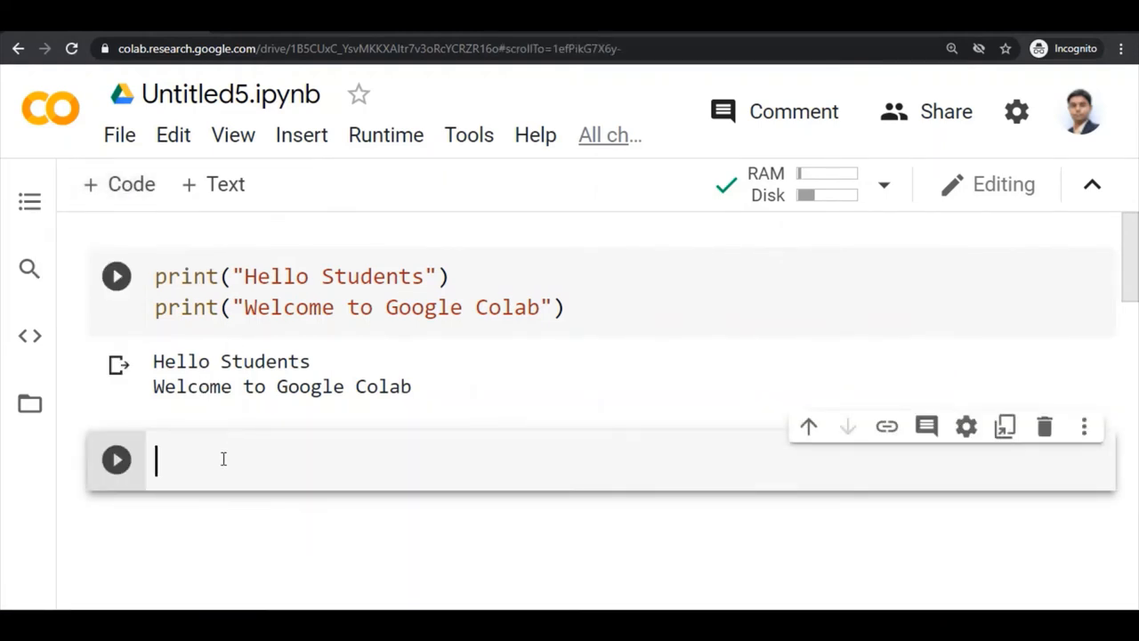
- Type n1 = 5, n2 = 6, answer = n1 + n2 and print(answer) in the new cell
left_click(115, 276)
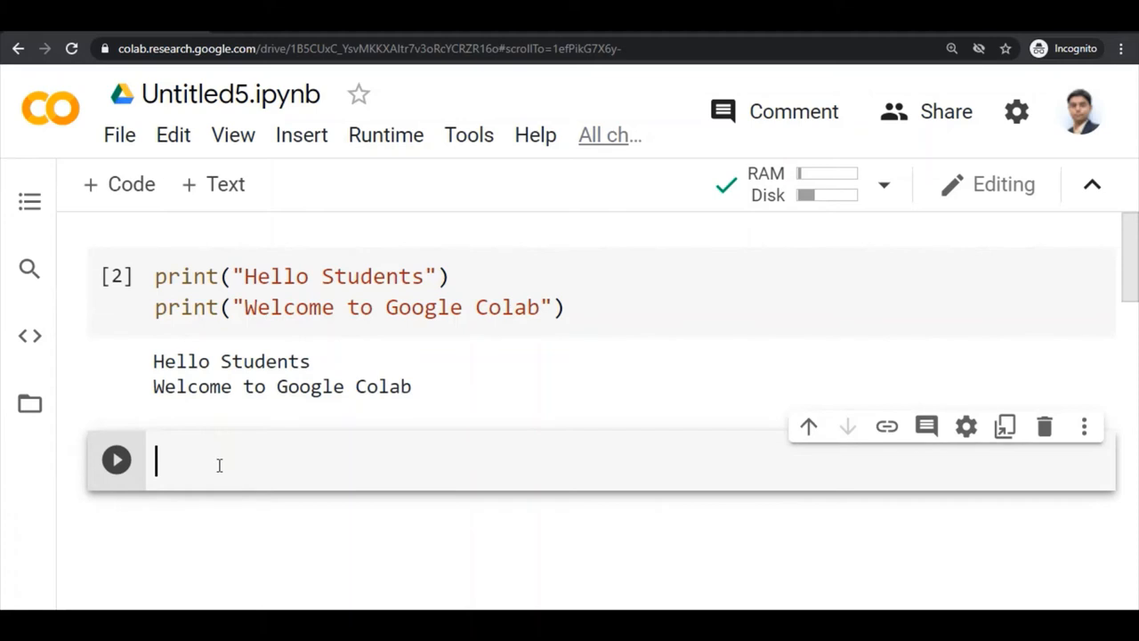
type("n")
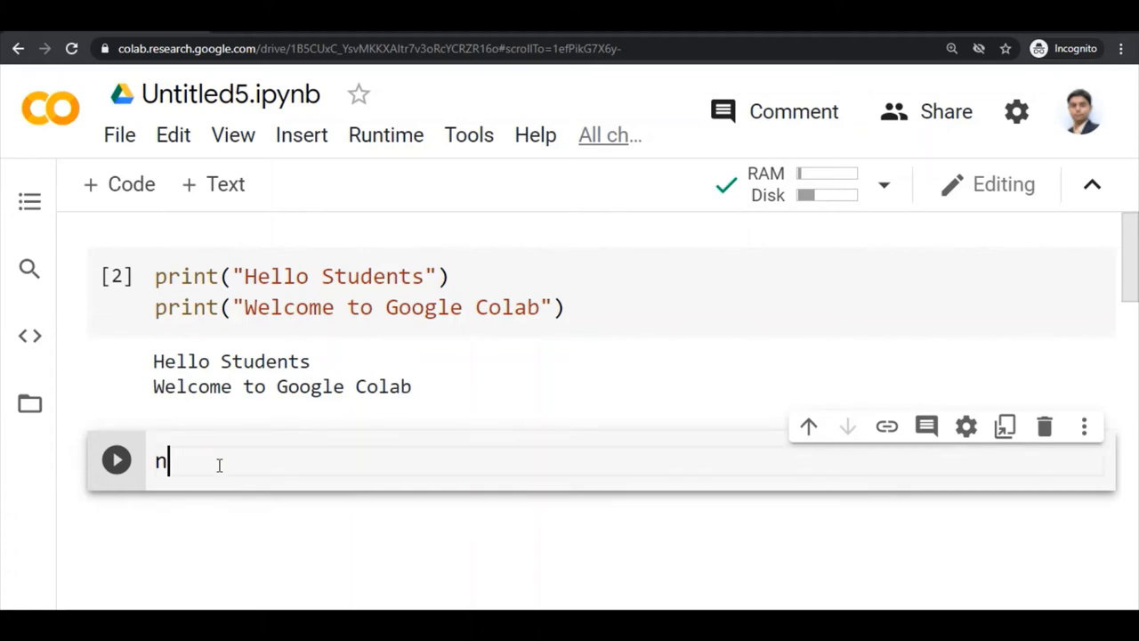
type("1 =")
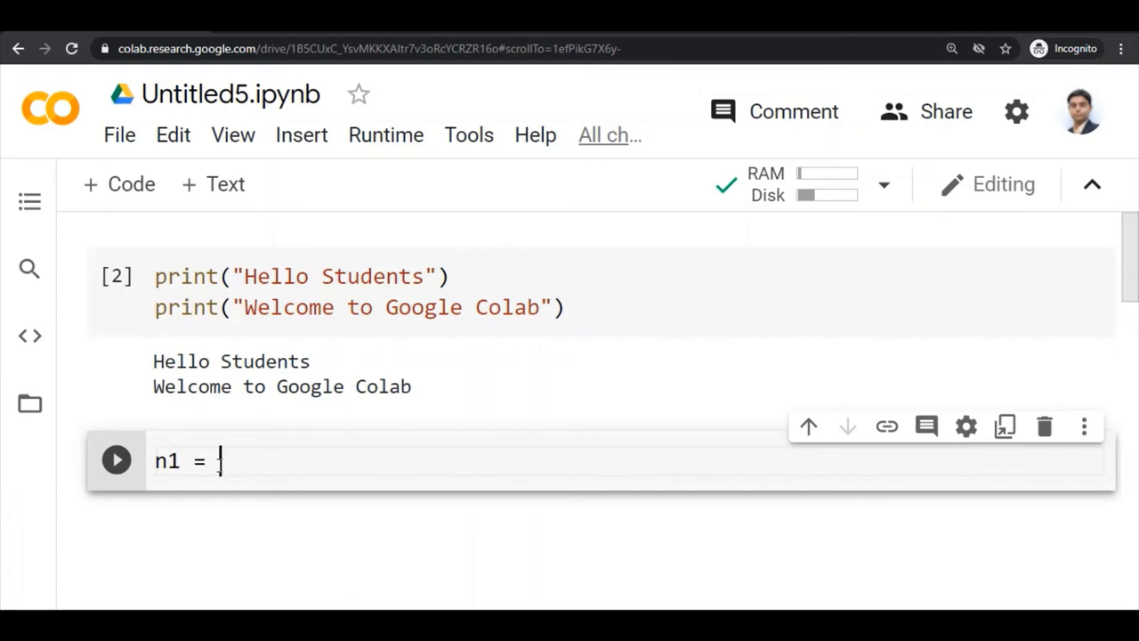
type("5")
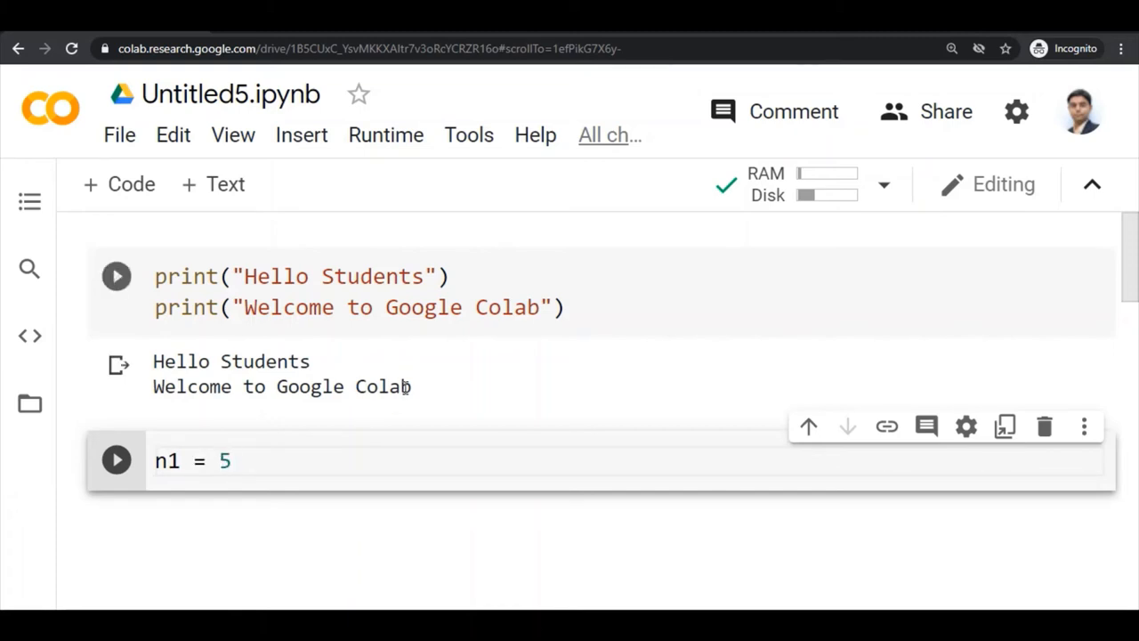
type("n")
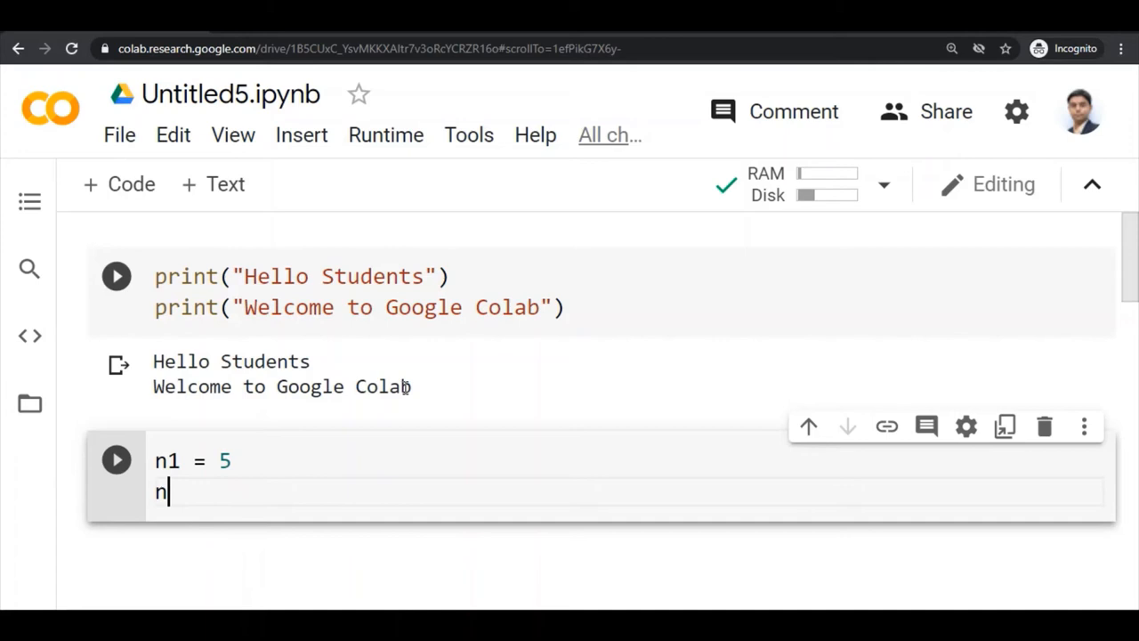
type("2 = 6")
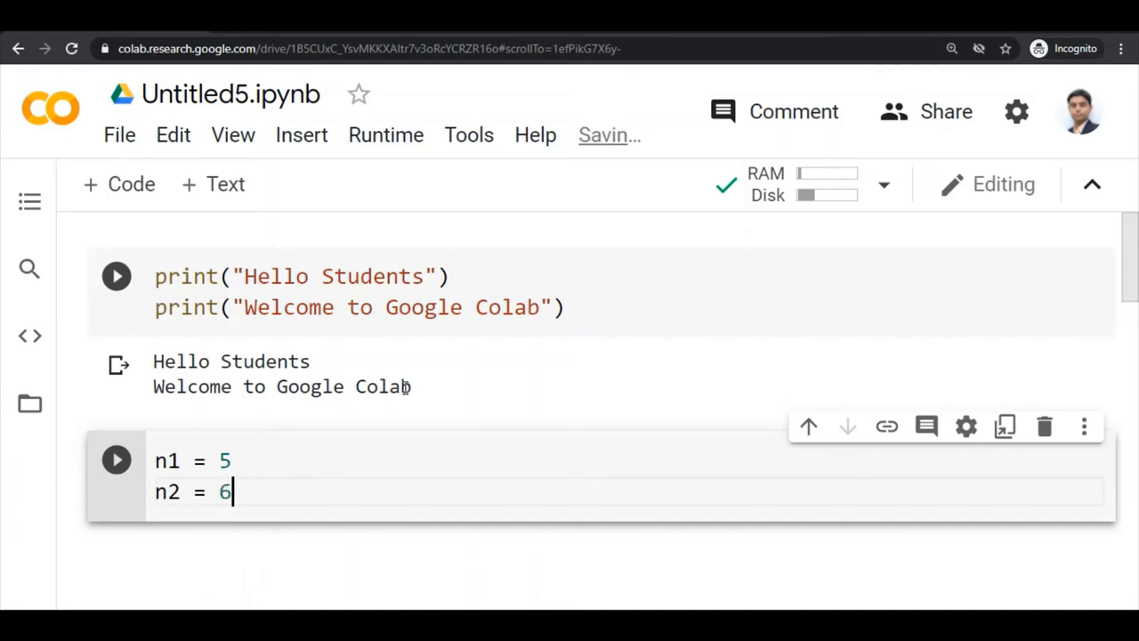
type("ans")
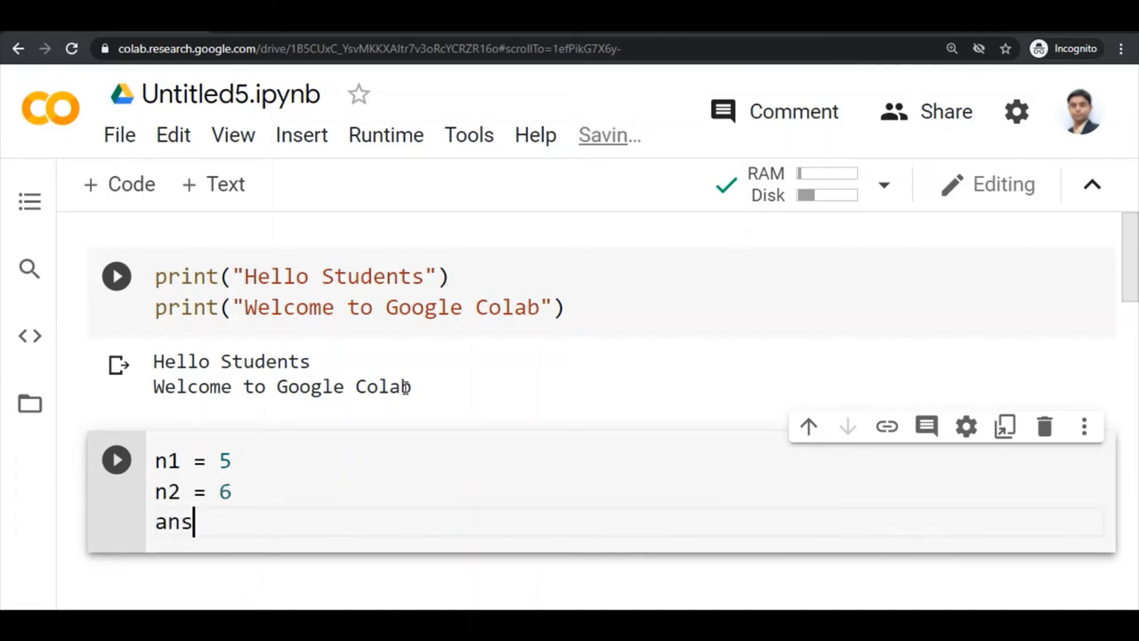
type("wer =")
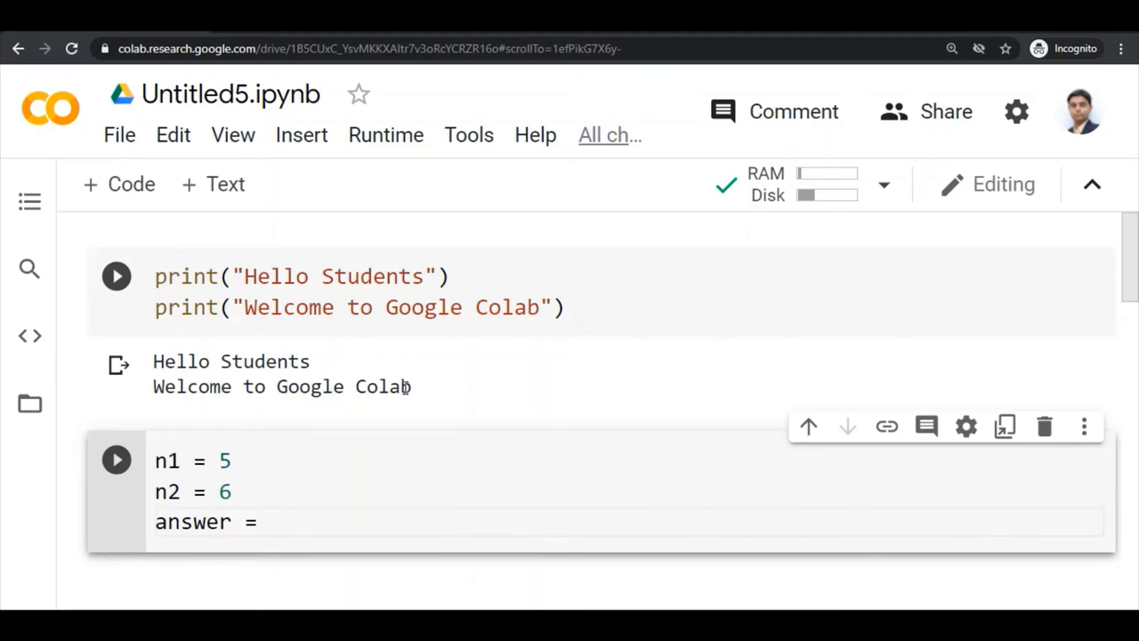
type("n1 +")
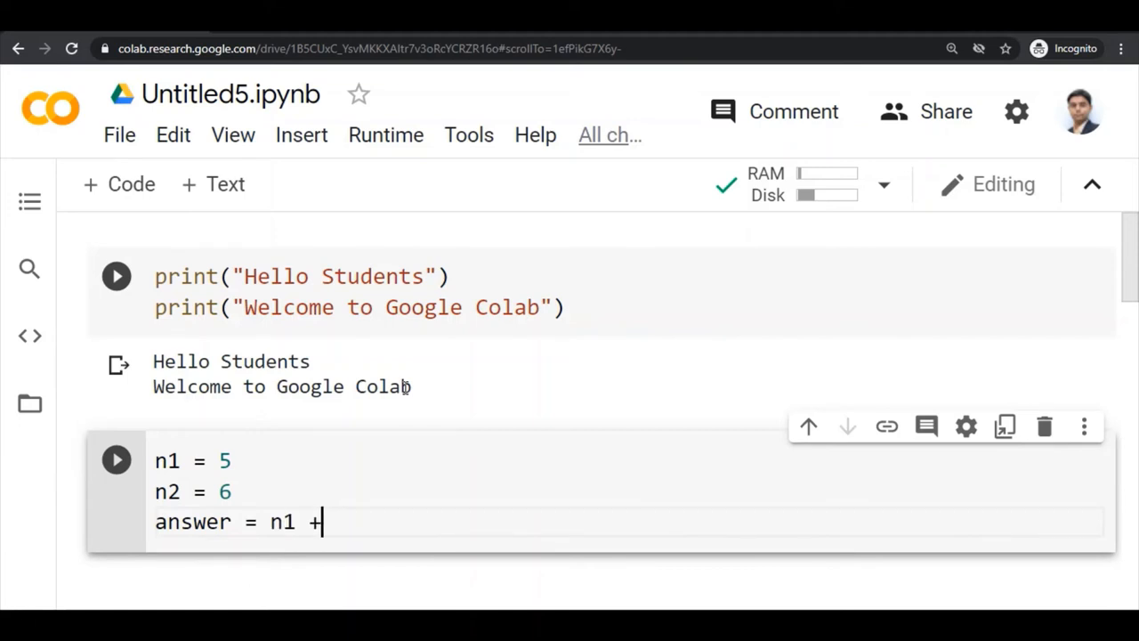
type("n2")
type("prin")
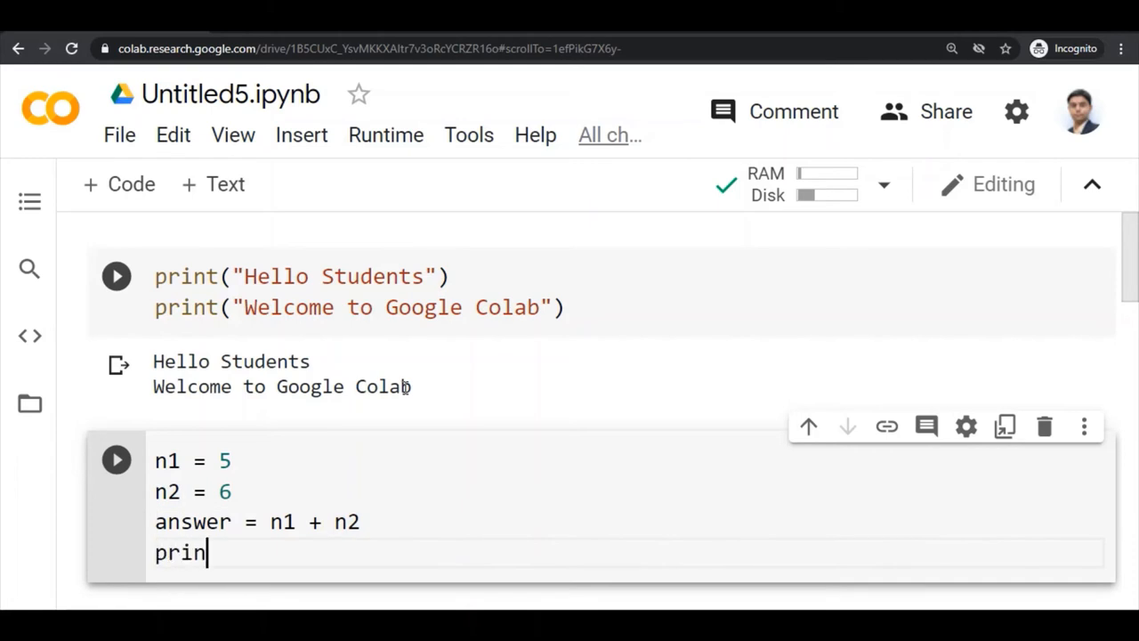
type("t(answer)")
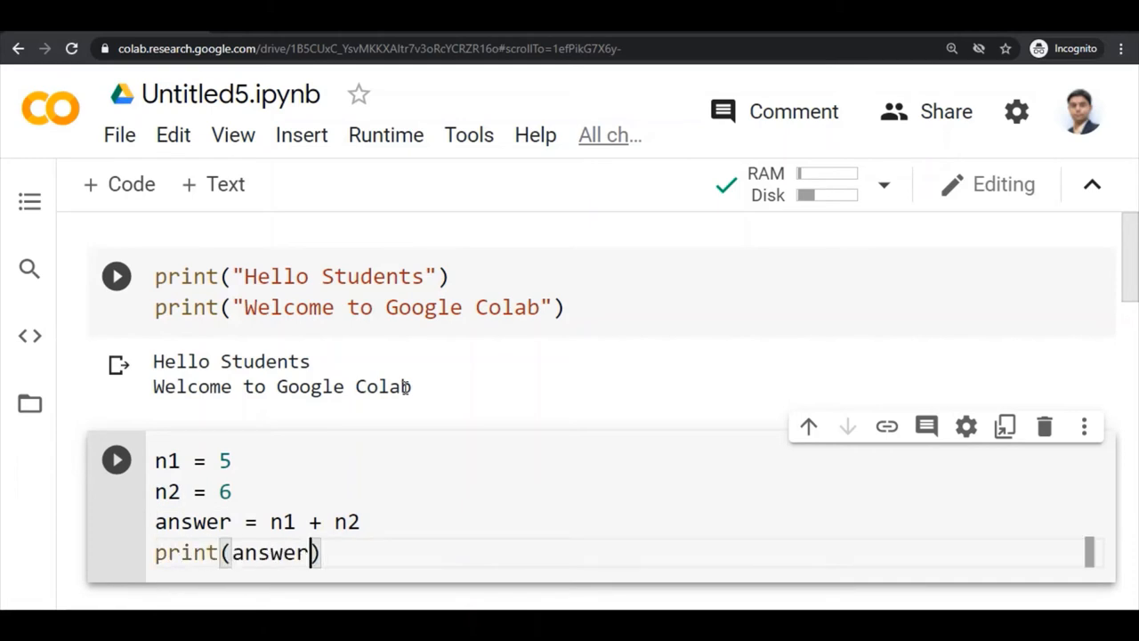
- Run the addition cell so it outputs 11
left_click(116, 276)
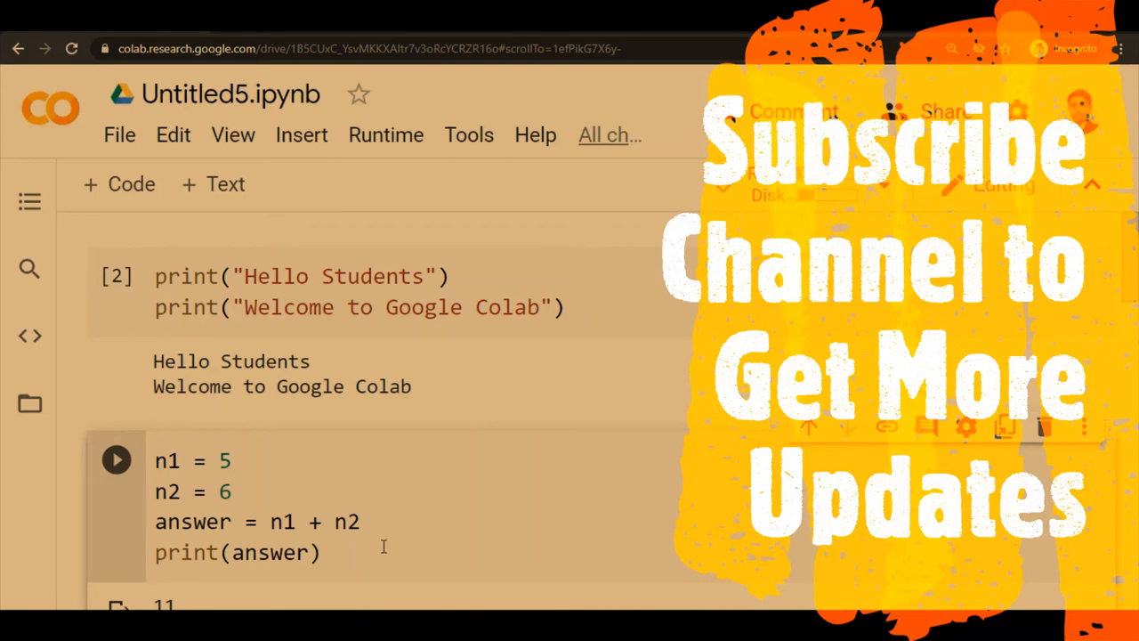
scroll("down", 3)
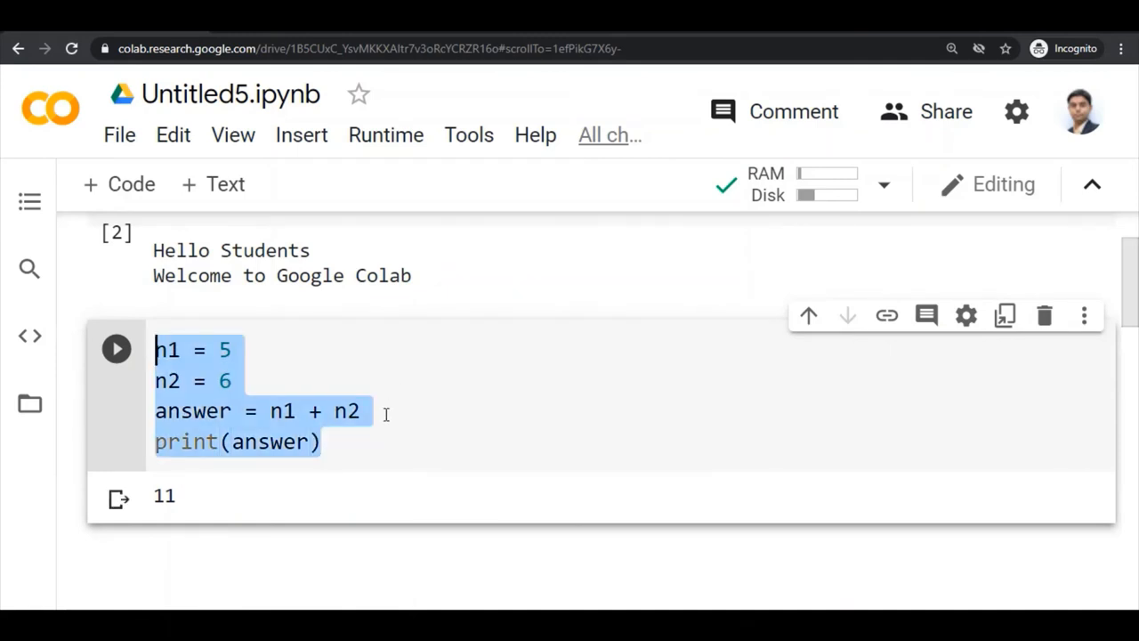
left_click(187, 497)
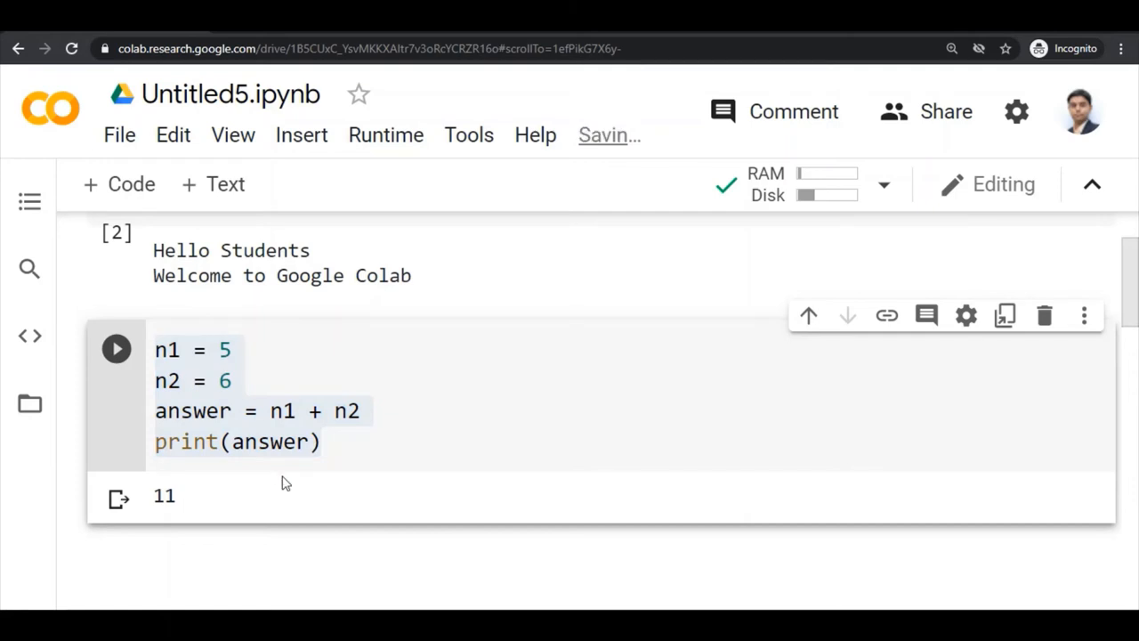
scroll("up", 3)
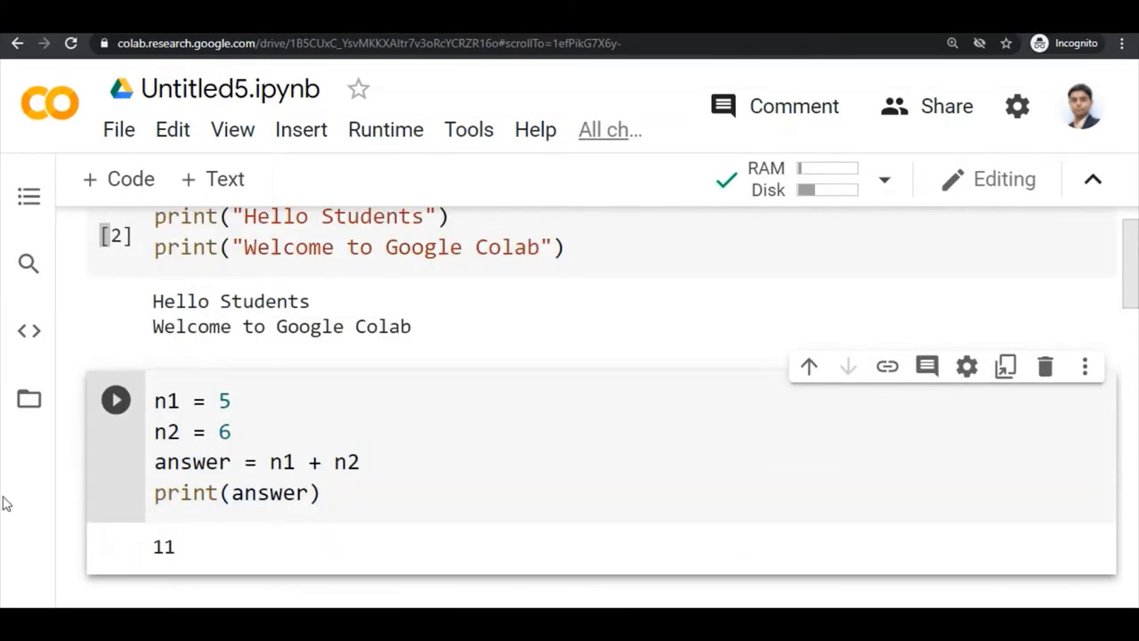
mouse_move(13, 532)
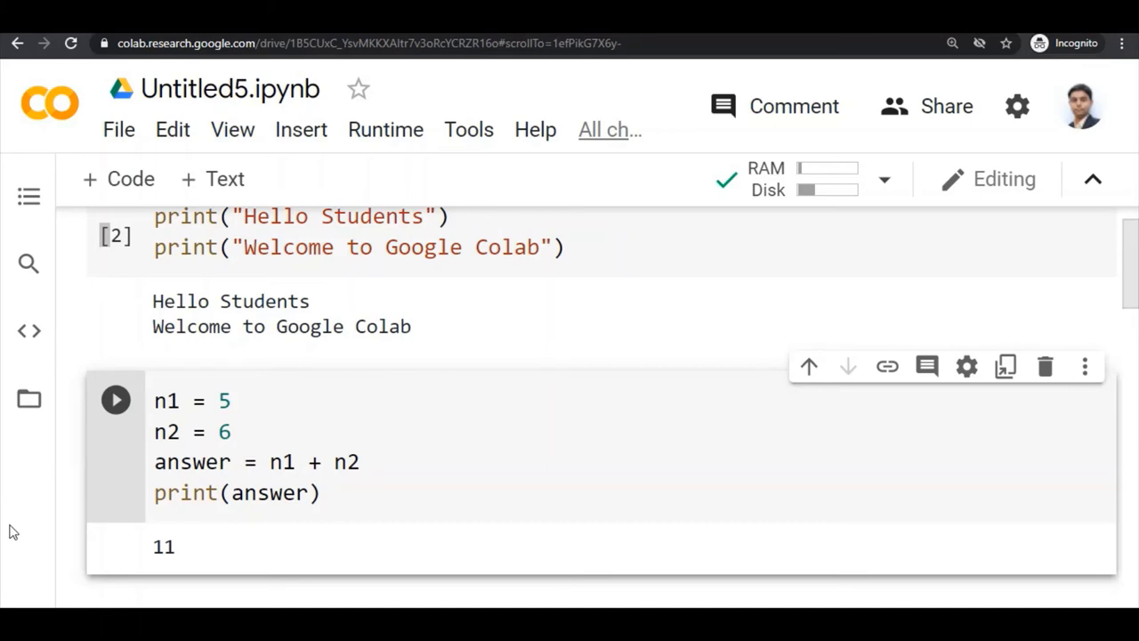
mouse_move(231, 129)
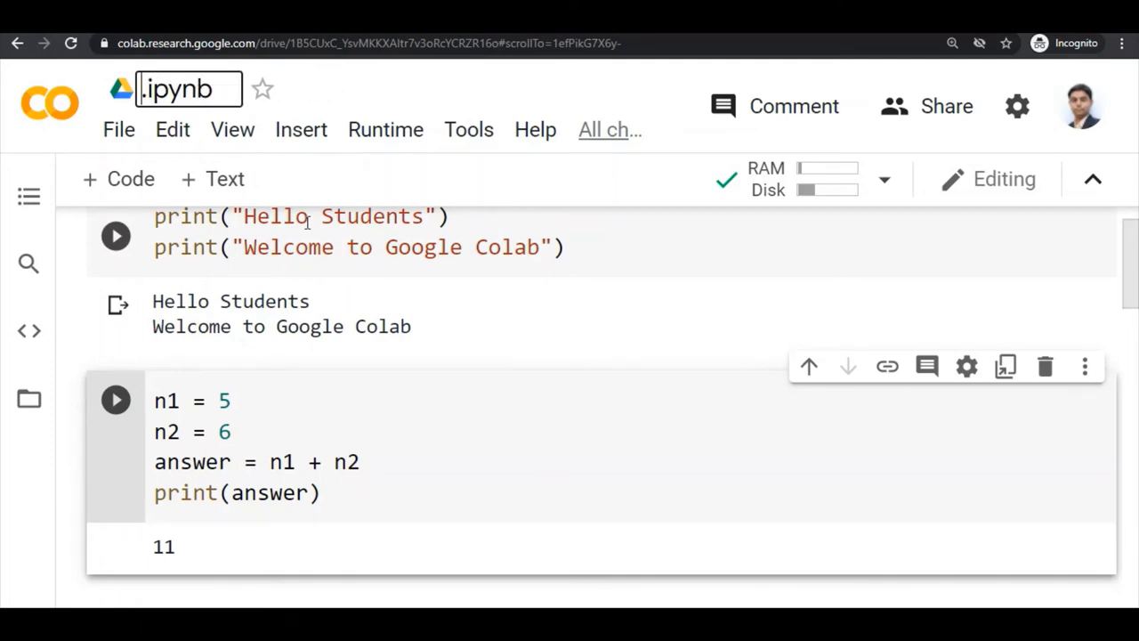
- Rename the notebook to 1GettingStartedwithColab.ipynb and save it
type("Getting")
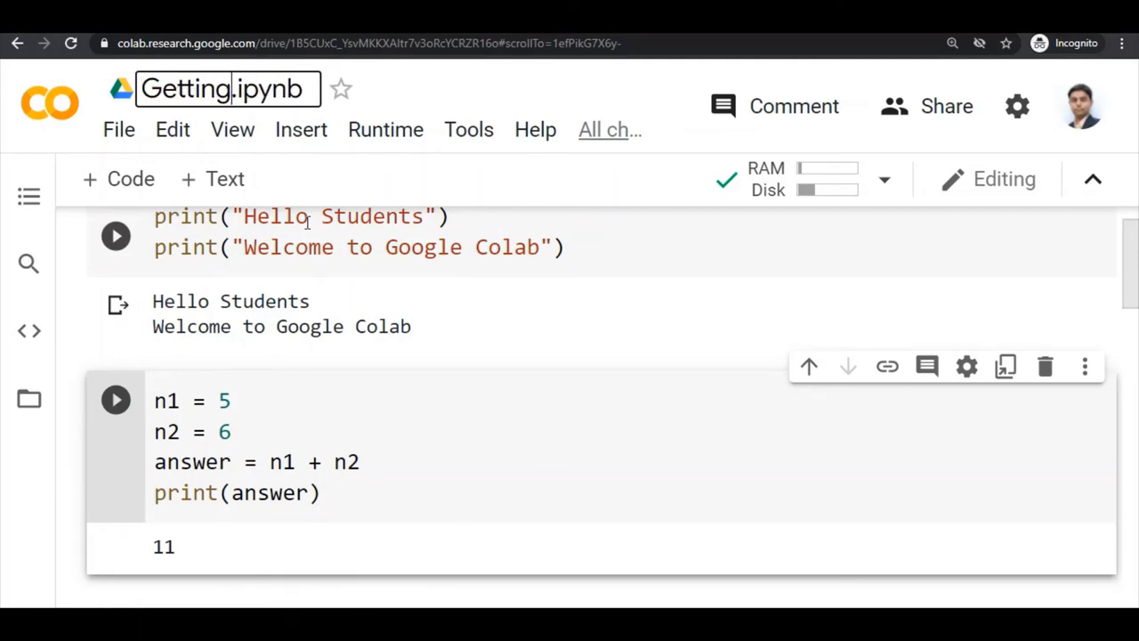
type("StartedwithColab")
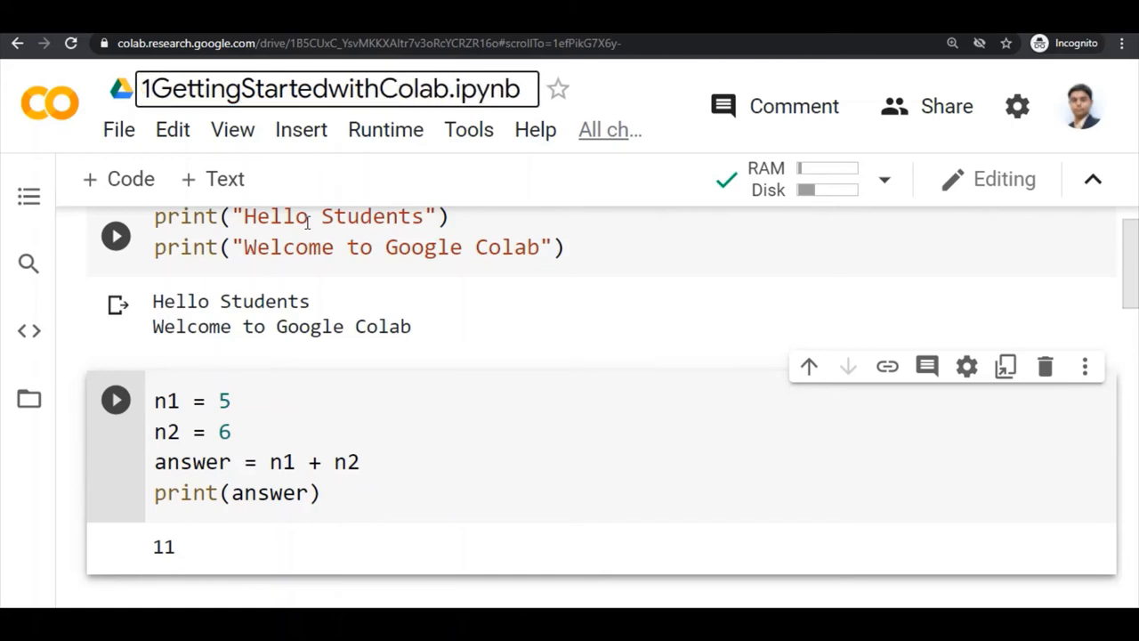
left_click(116, 236)
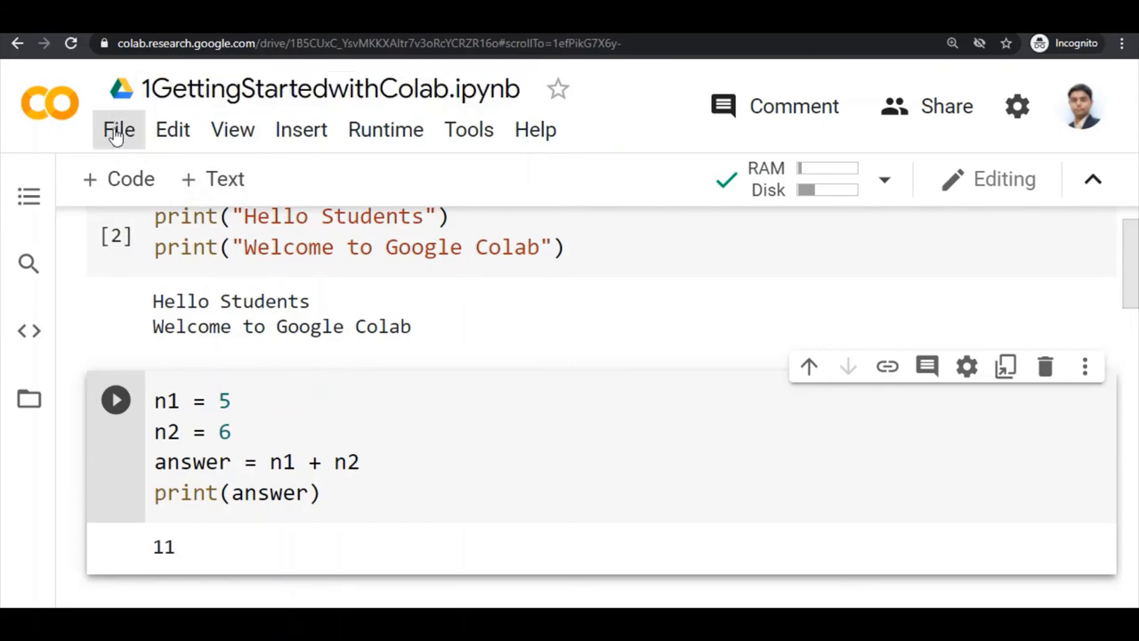
left_click(119, 129)
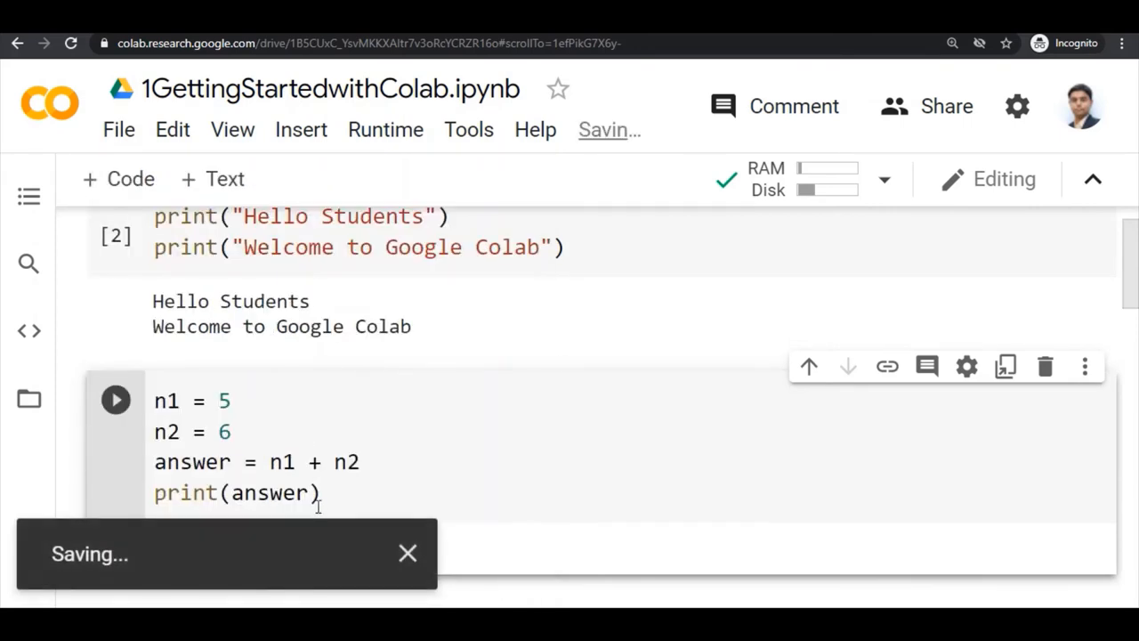
mouse_move(117, 179)
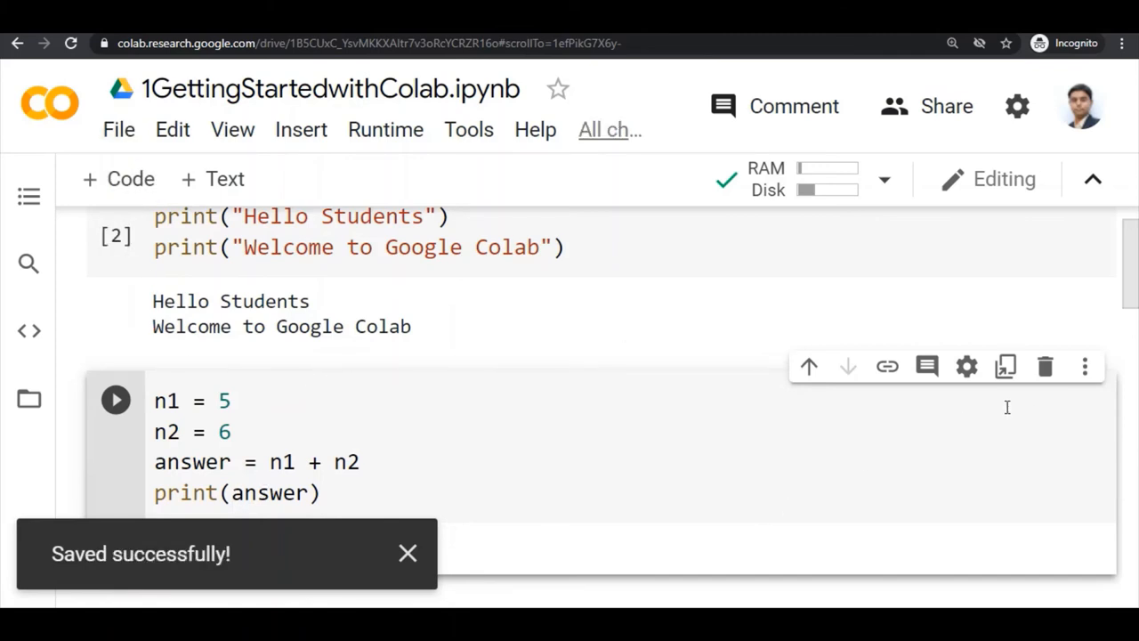
scroll("down", 3)
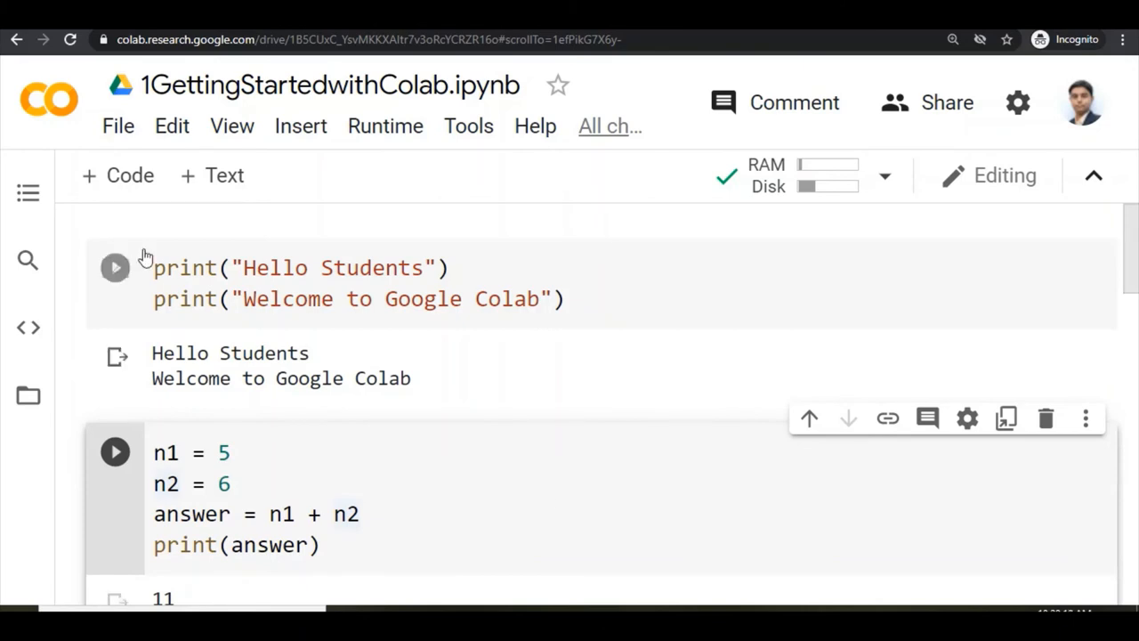
- Use File > Locate in Drive to open the Colab Notebooks folder
left_click(119, 126)
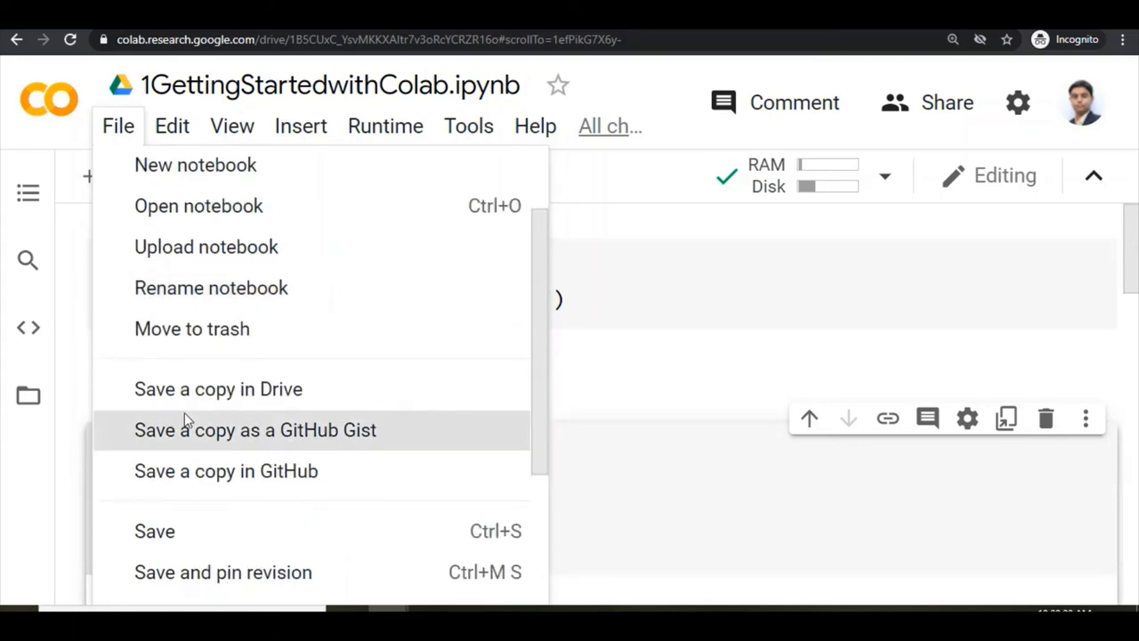
scroll("down", 3)
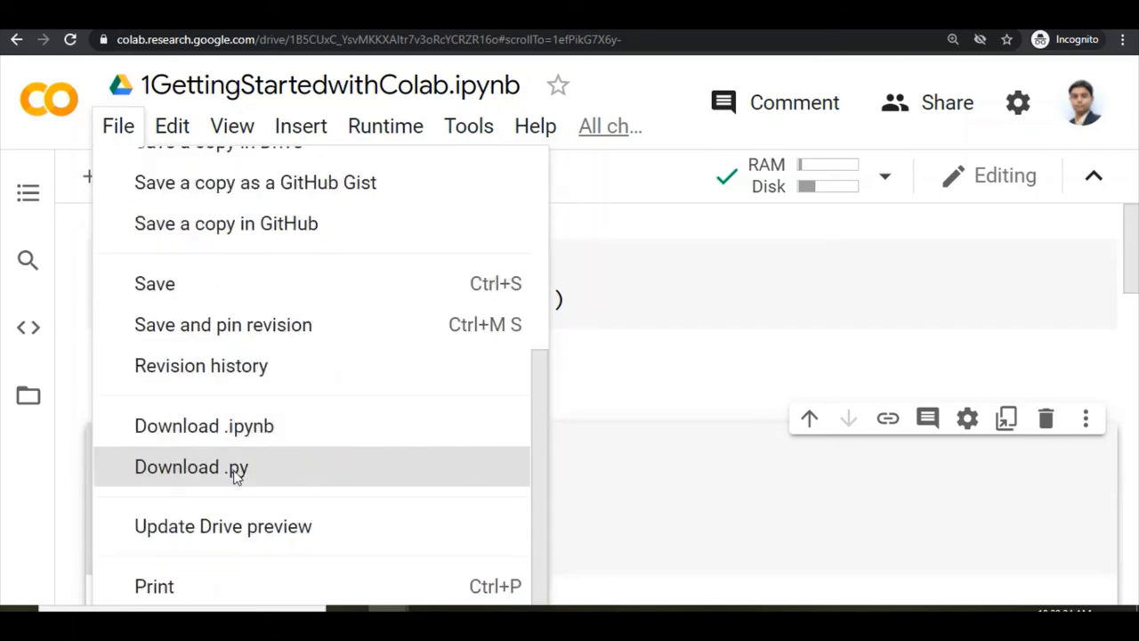
mouse_move(267, 425)
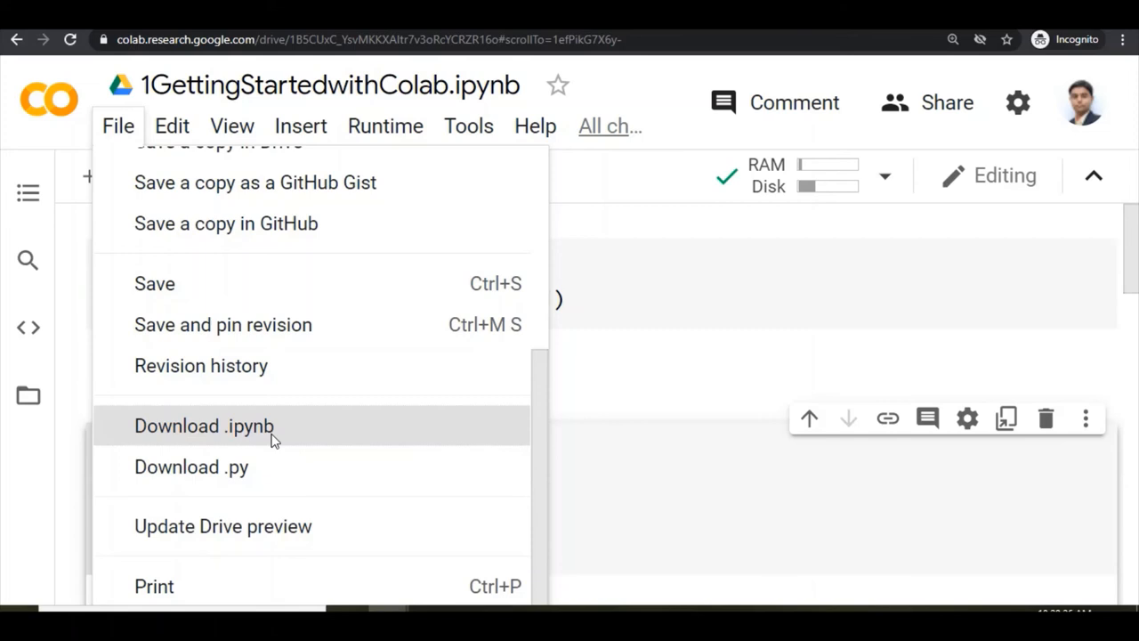
mouse_move(274, 455)
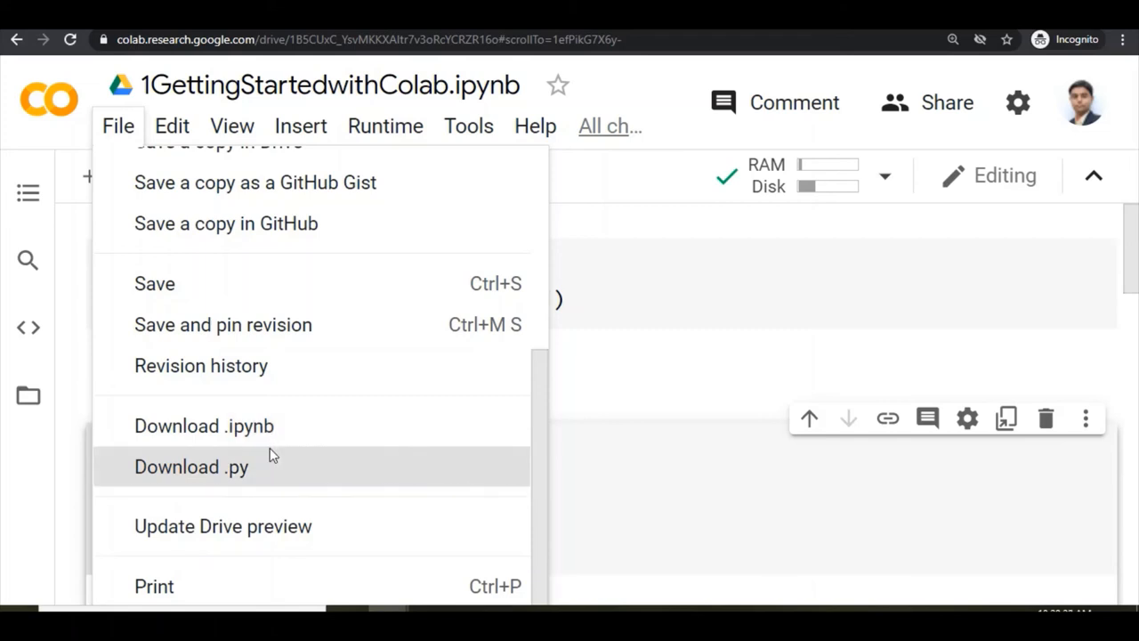
mouse_move(273, 472)
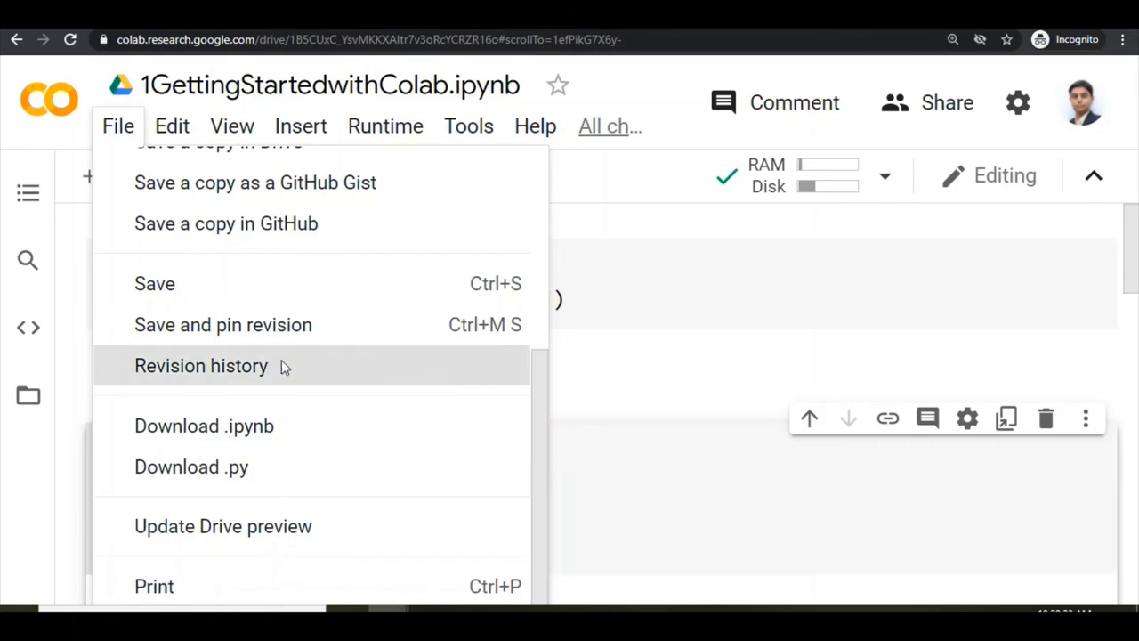
mouse_move(360, 223)
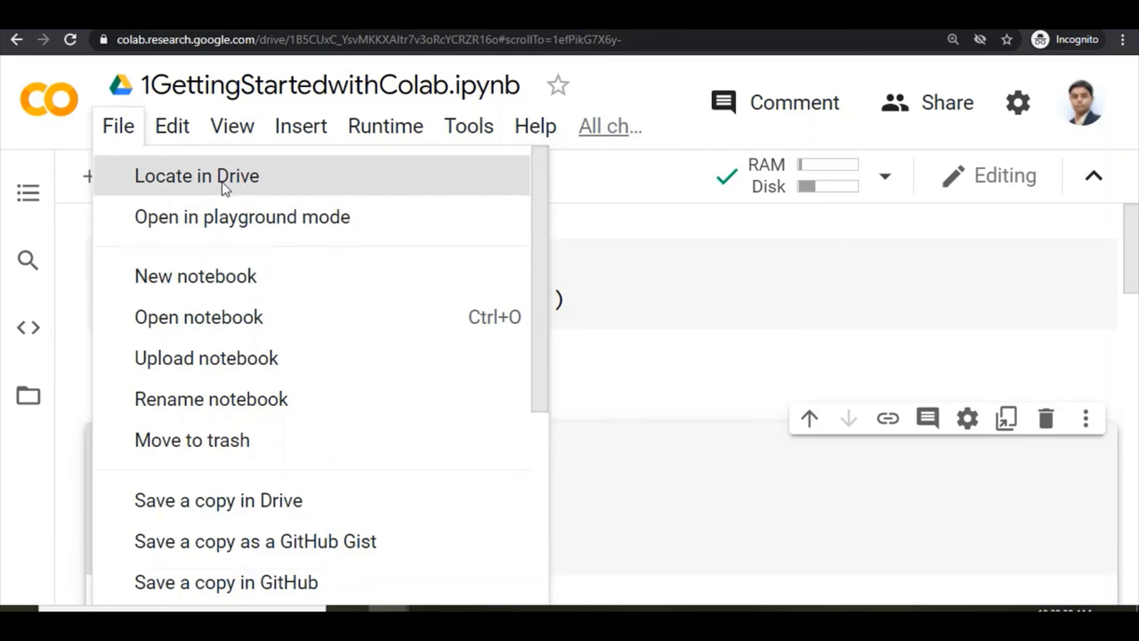
mouse_move(203, 198)
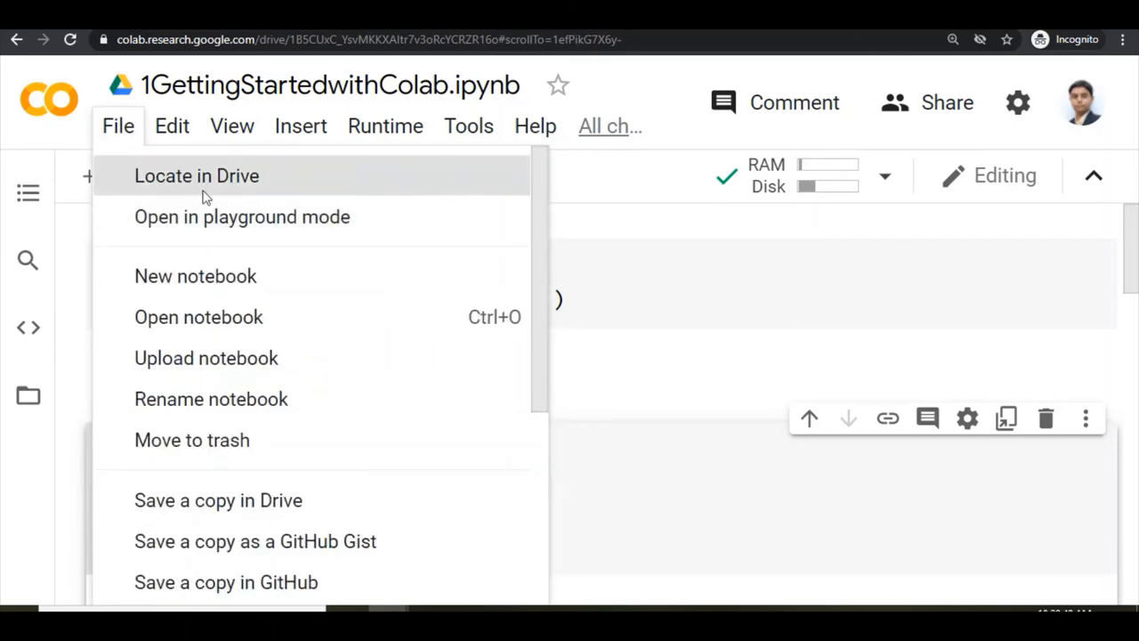
left_click(196, 175)
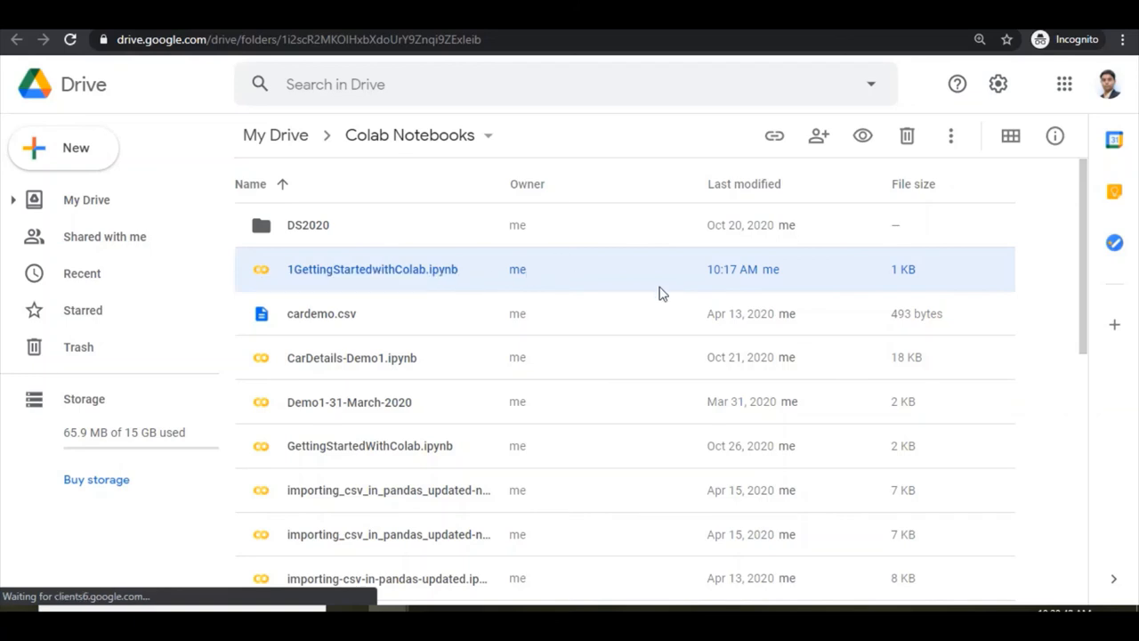
mouse_move(389, 281)
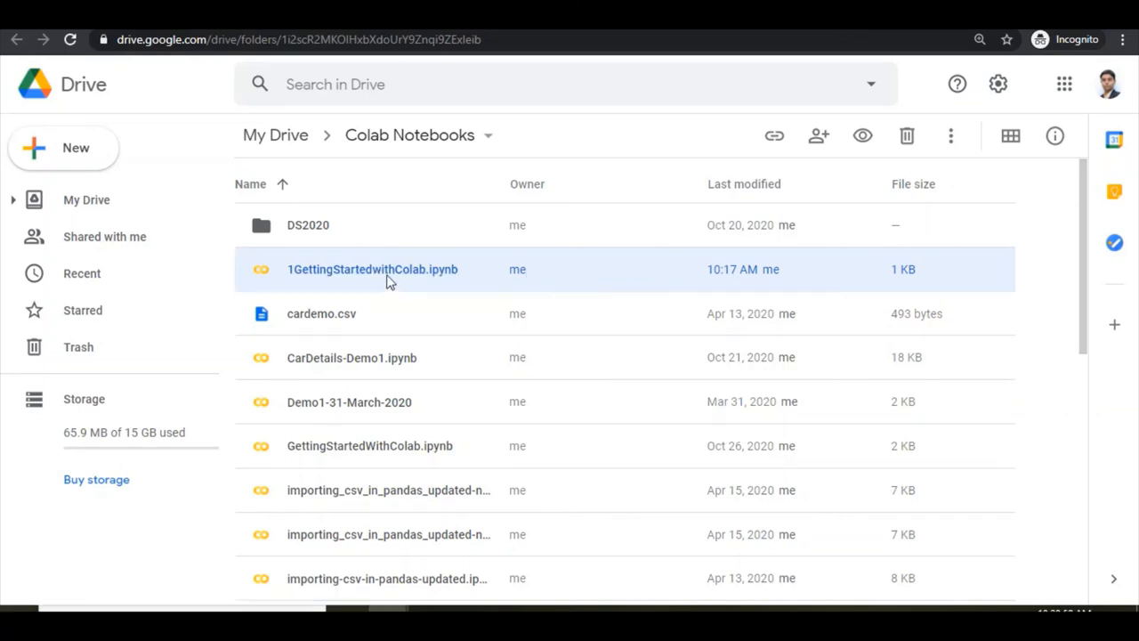
mouse_move(340, 273)
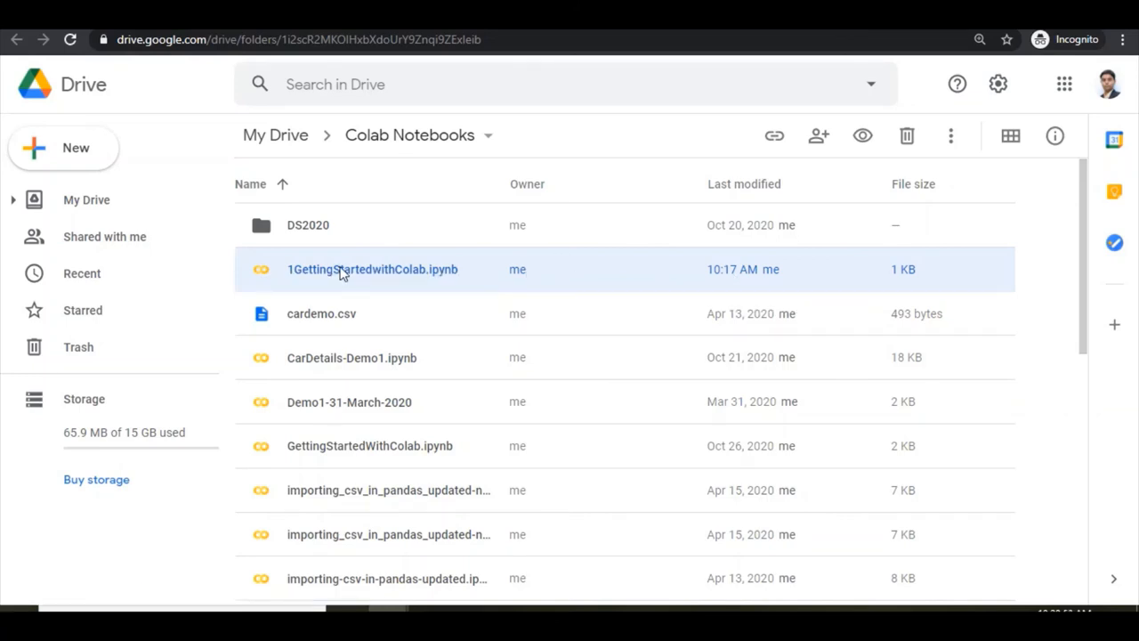
- Double-click 1GettingStartedwithColab.ipynb in Drive to reach the Open with Google Colaboratory screen
double_click(372, 269)
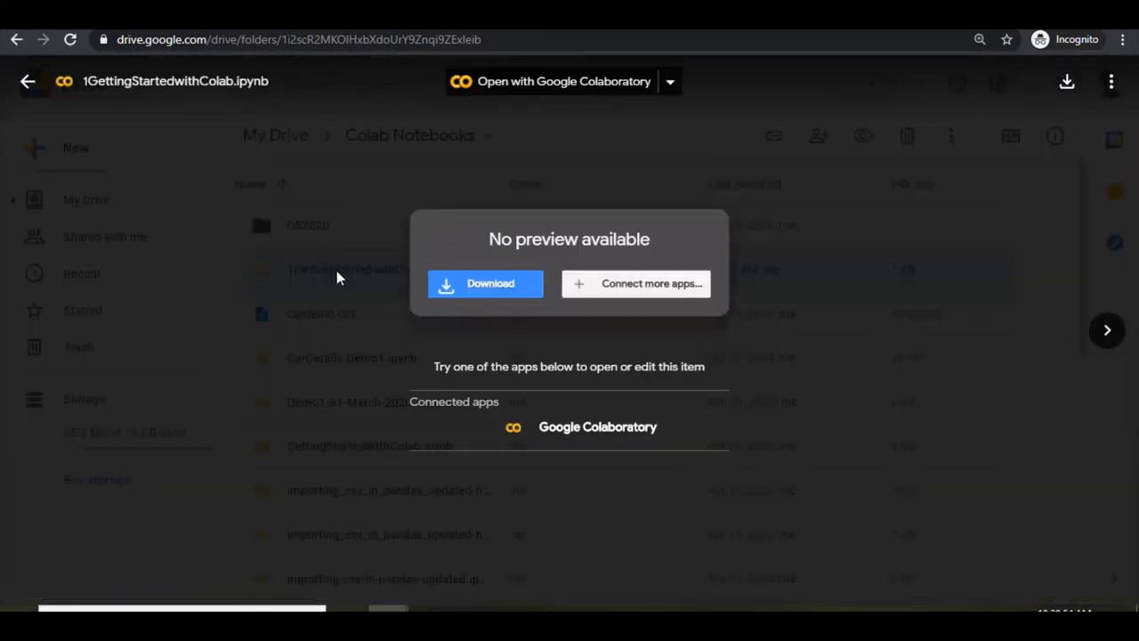
mouse_move(550, 81)
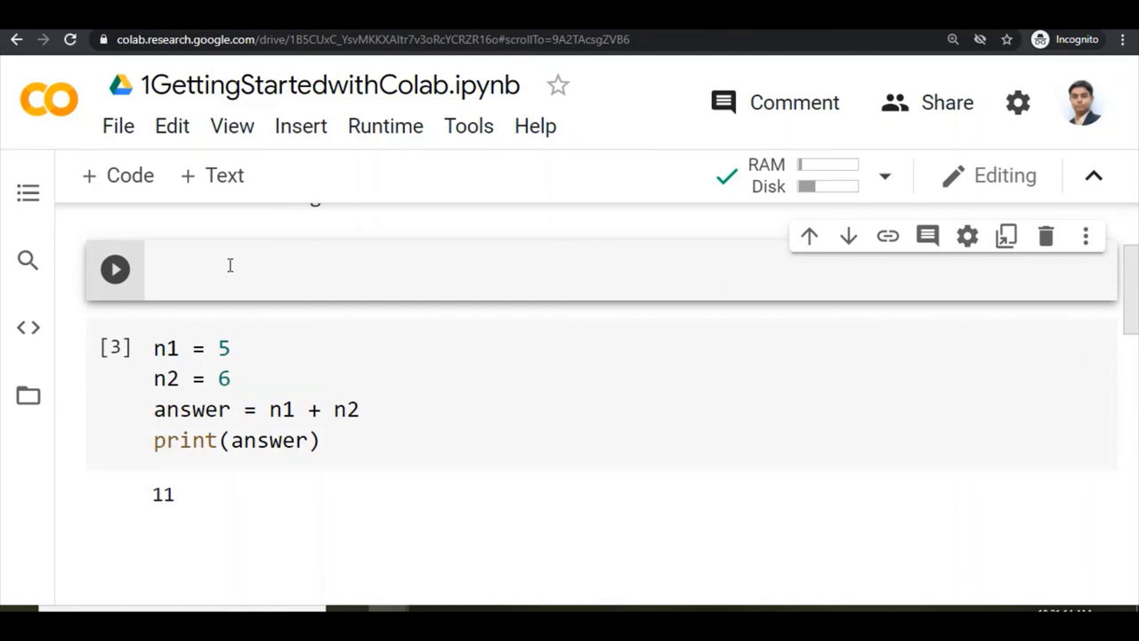
- Enter print("Hello friends") in a new code cell and run it
type("print")
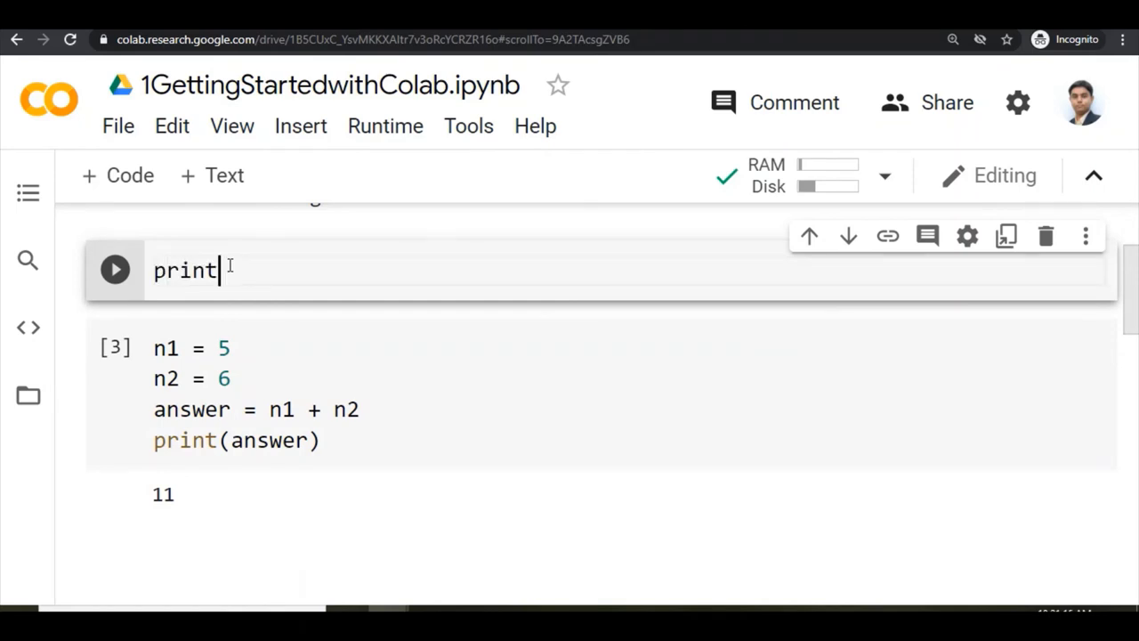
type("(\"Hel\")")
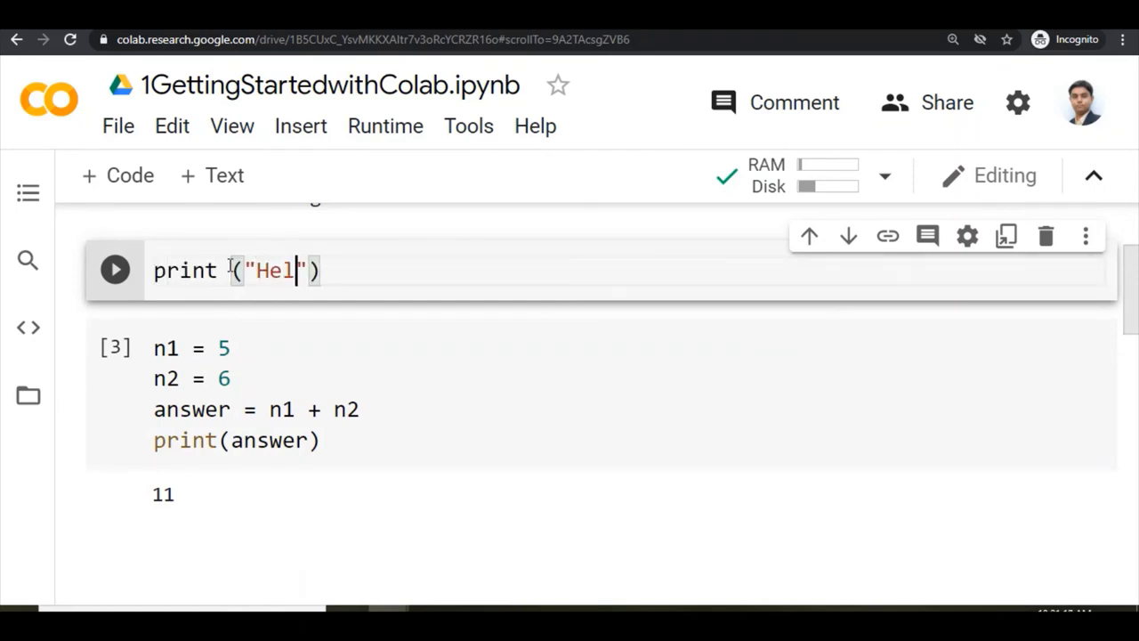
type("lo fri")
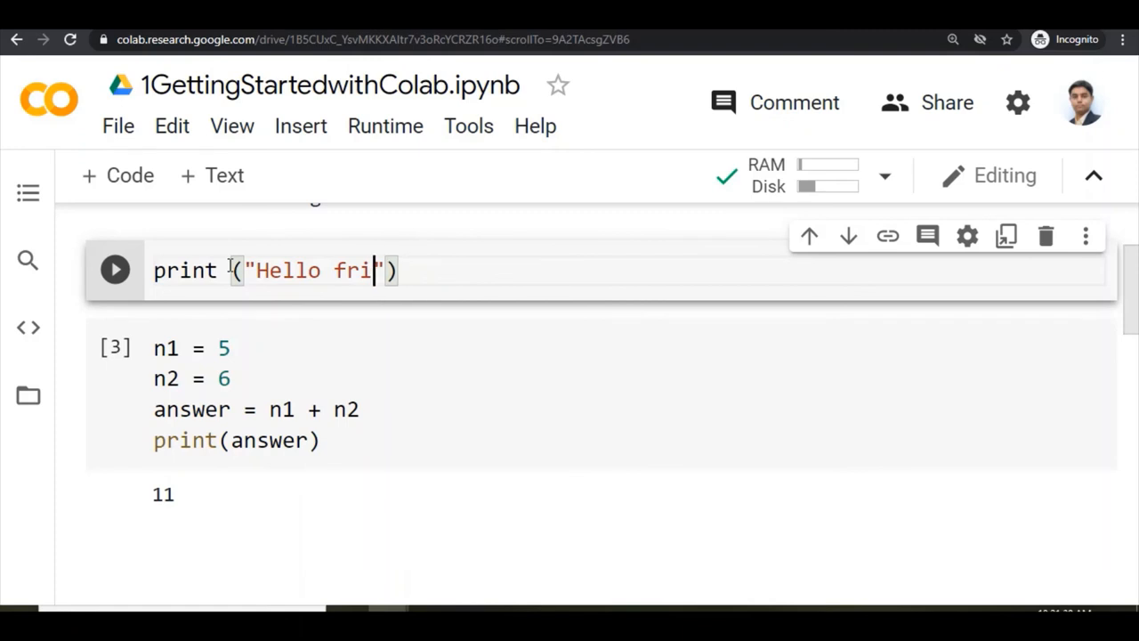
type("ends")
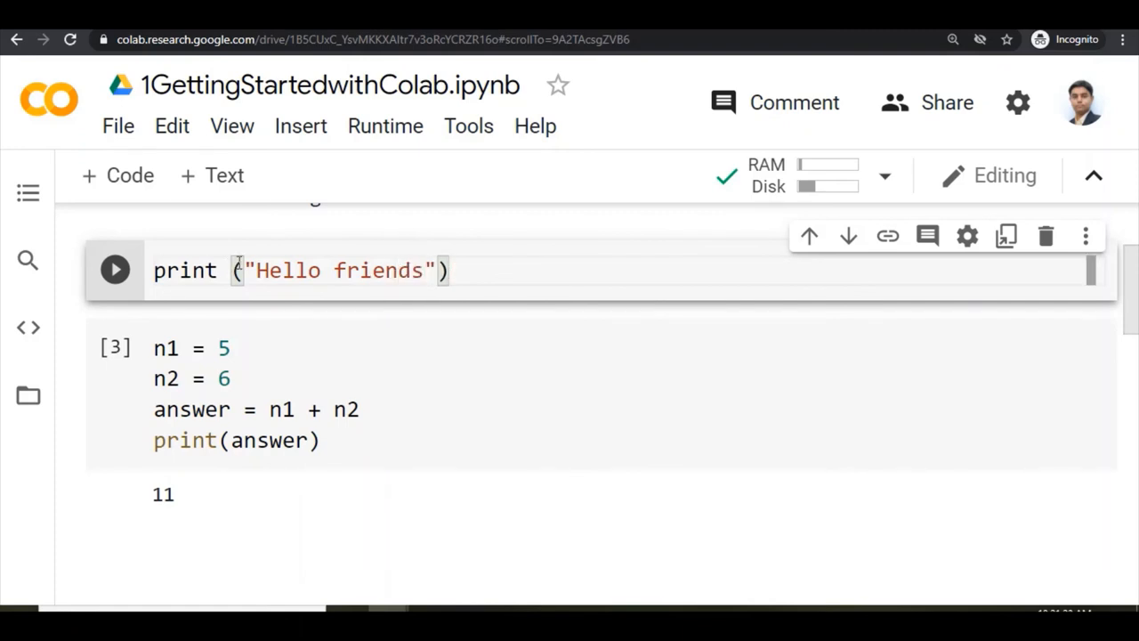
left_click(114, 270)
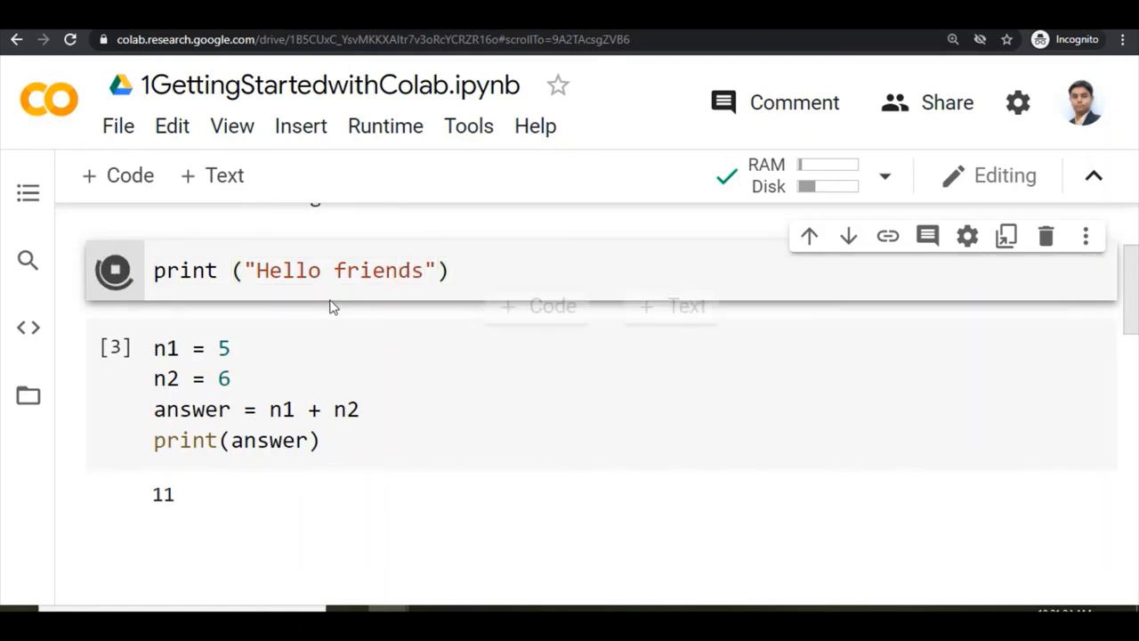
left_click(114, 270)
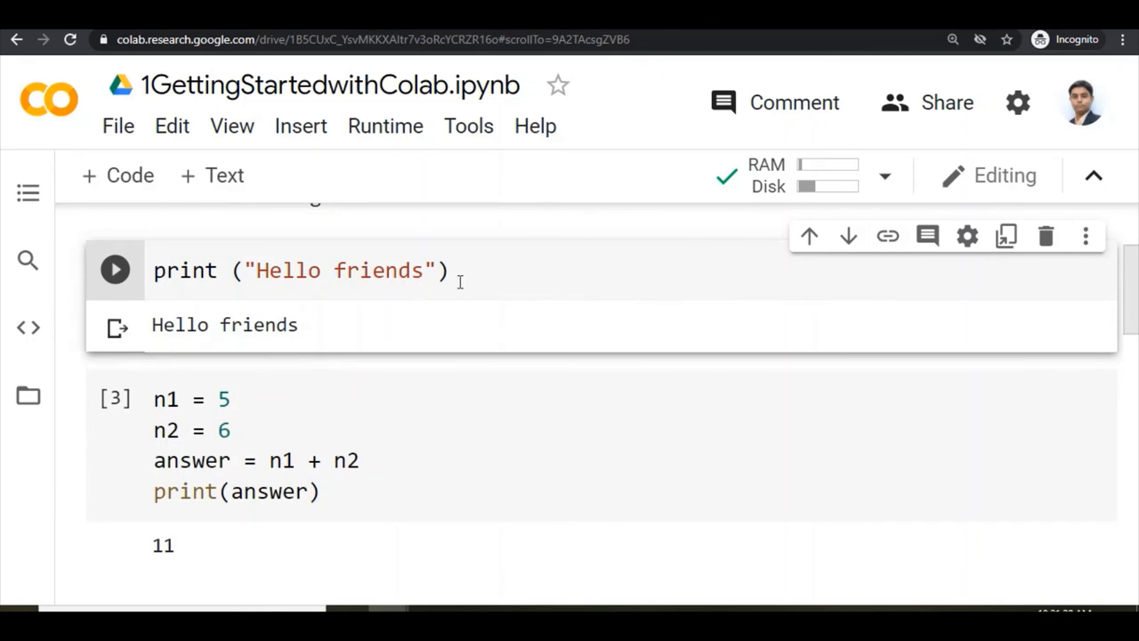
scroll("down", 3)
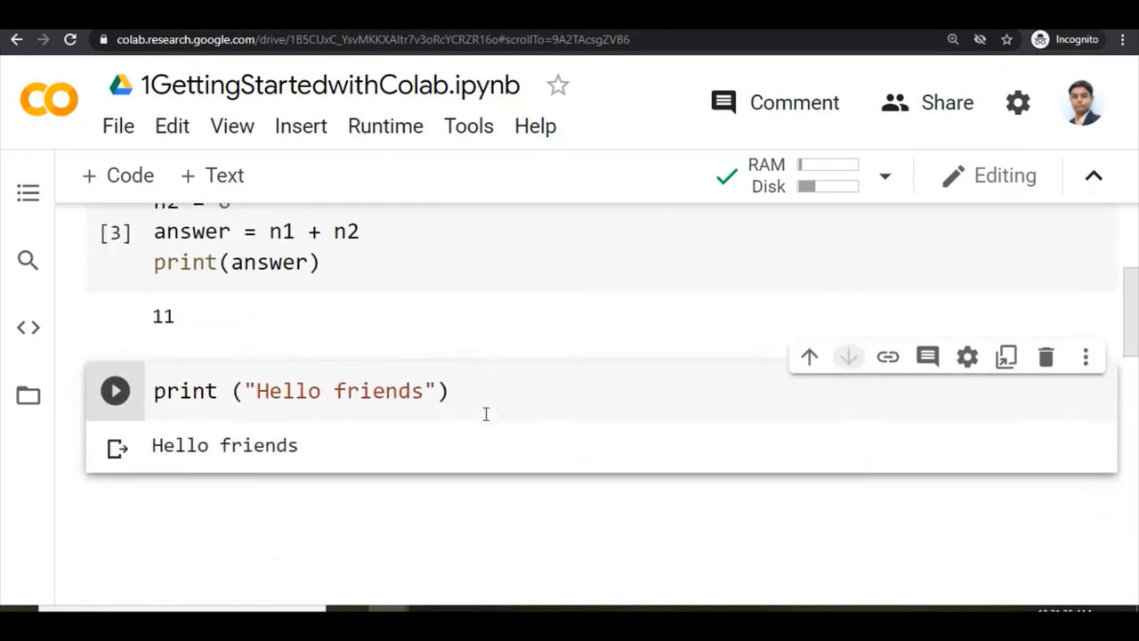
scroll("up", 3)
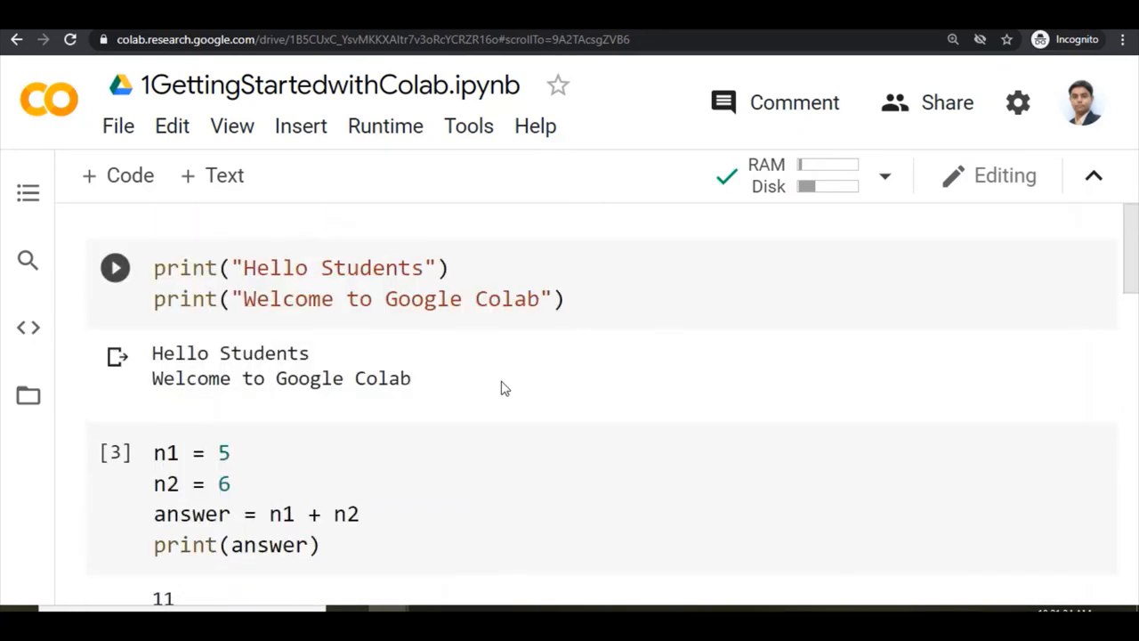
- Download 1GettingStartedwithColab.ipynb via File > Download .ipynb
left_click(118, 125)
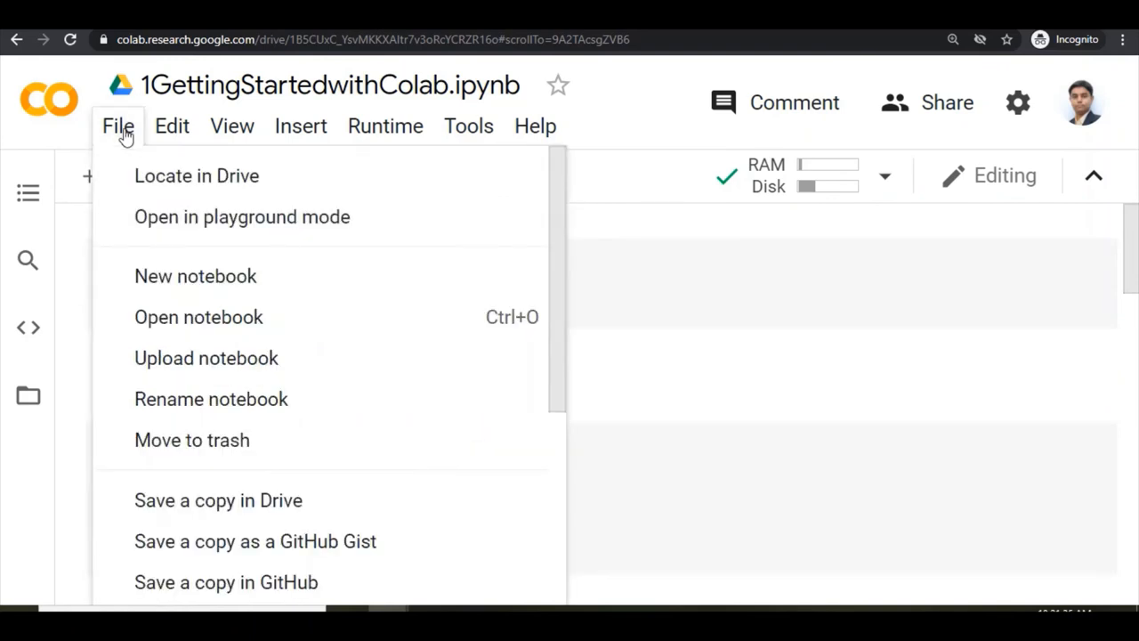
scroll("down", 3)
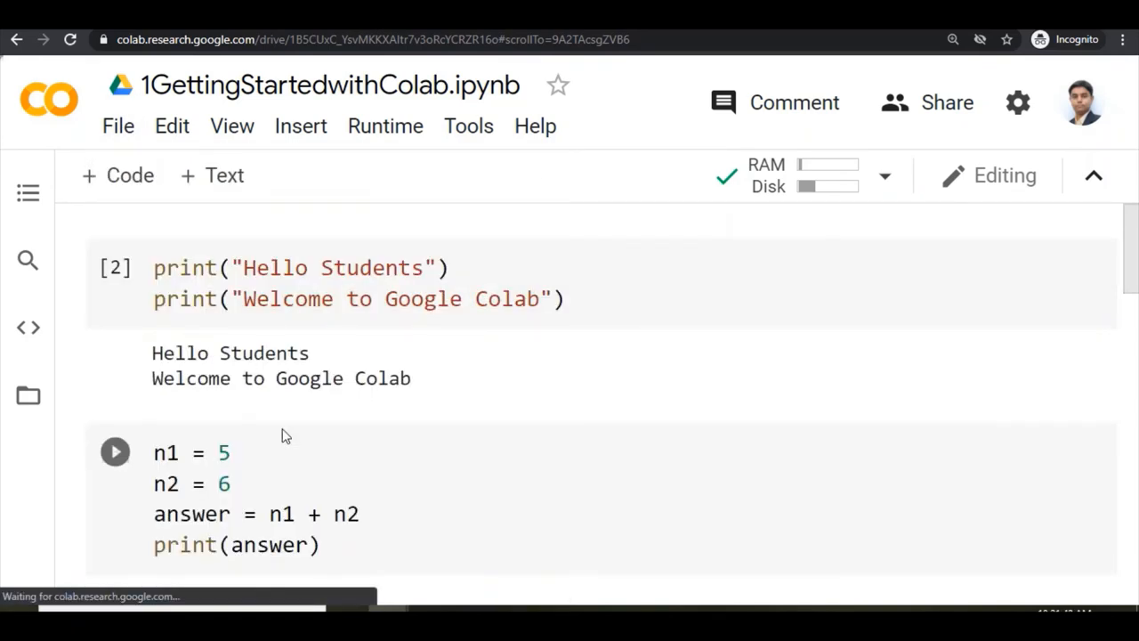
left_click(115, 452)
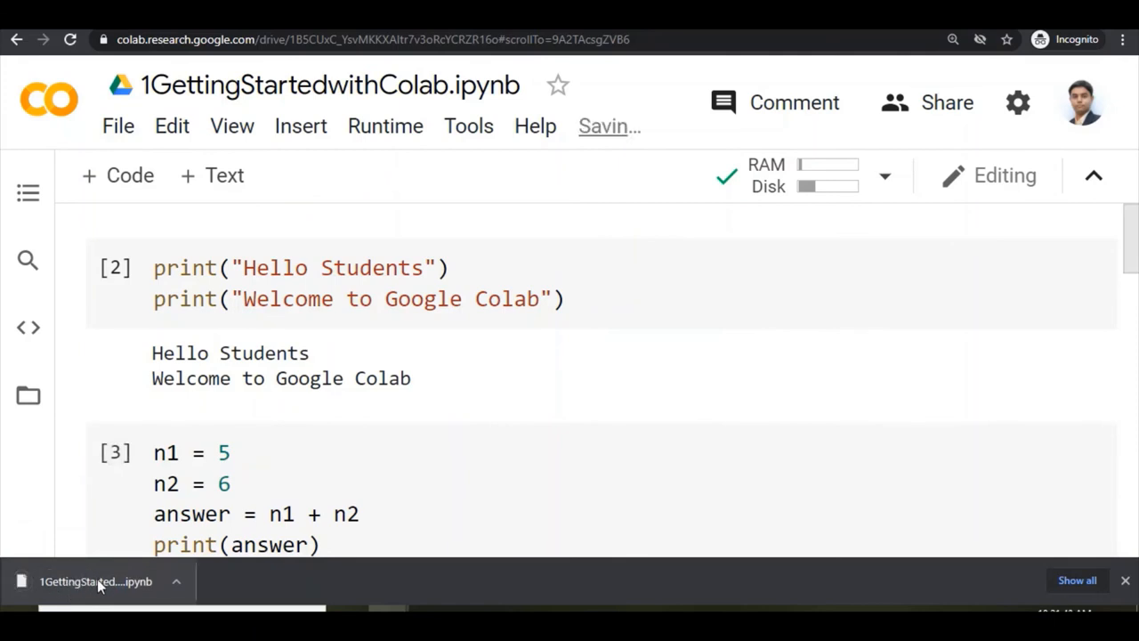
mouse_move(439, 507)
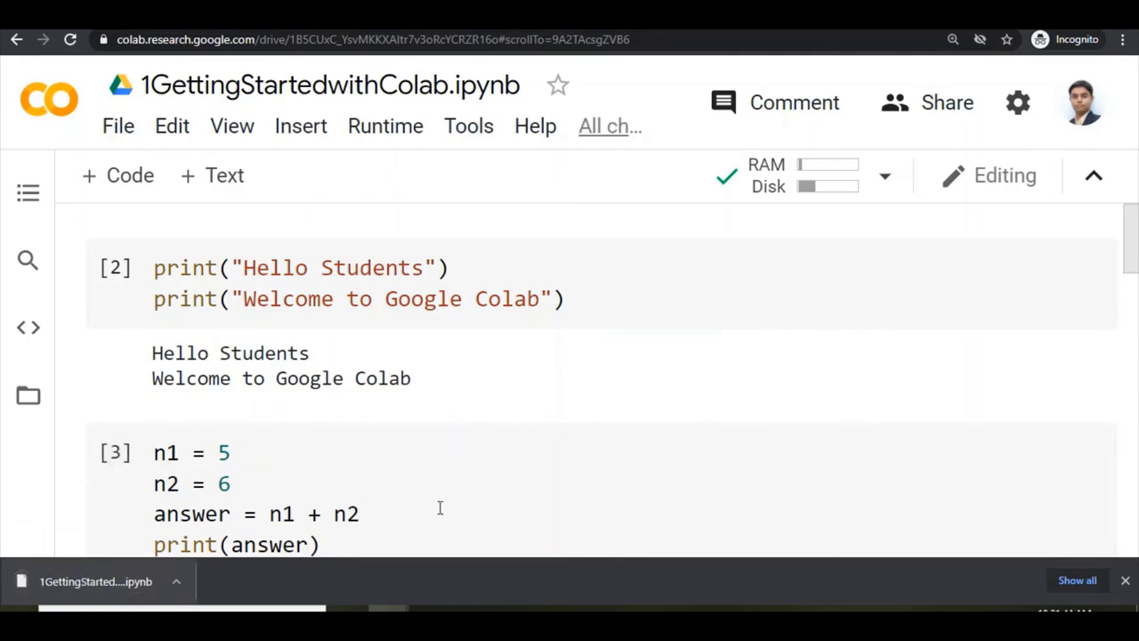